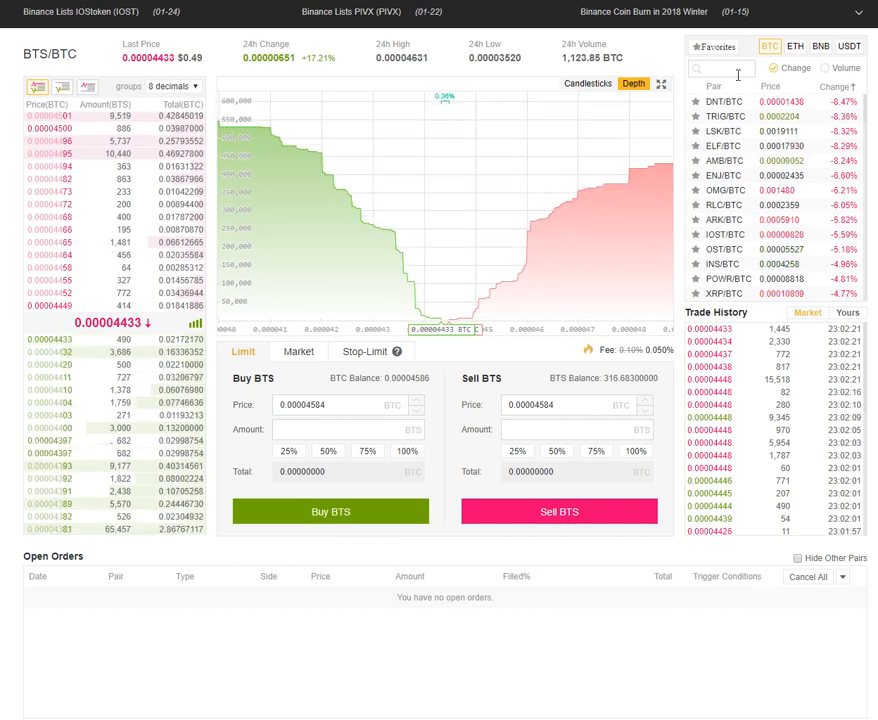
Search the pairs for 'xrp' and open the XRP/BTC market
type("xrp")
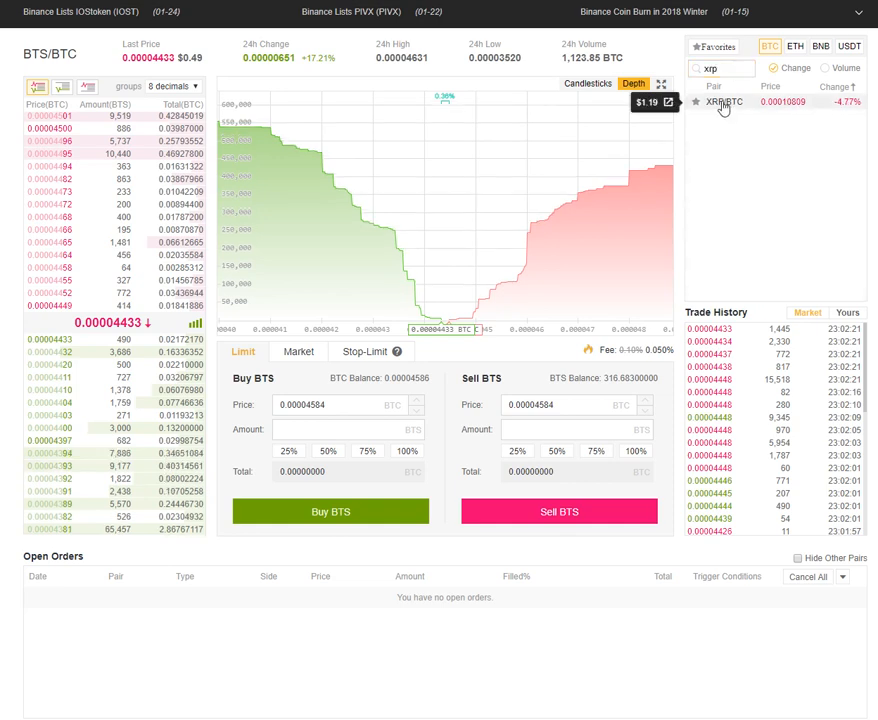
left_click(722, 102)
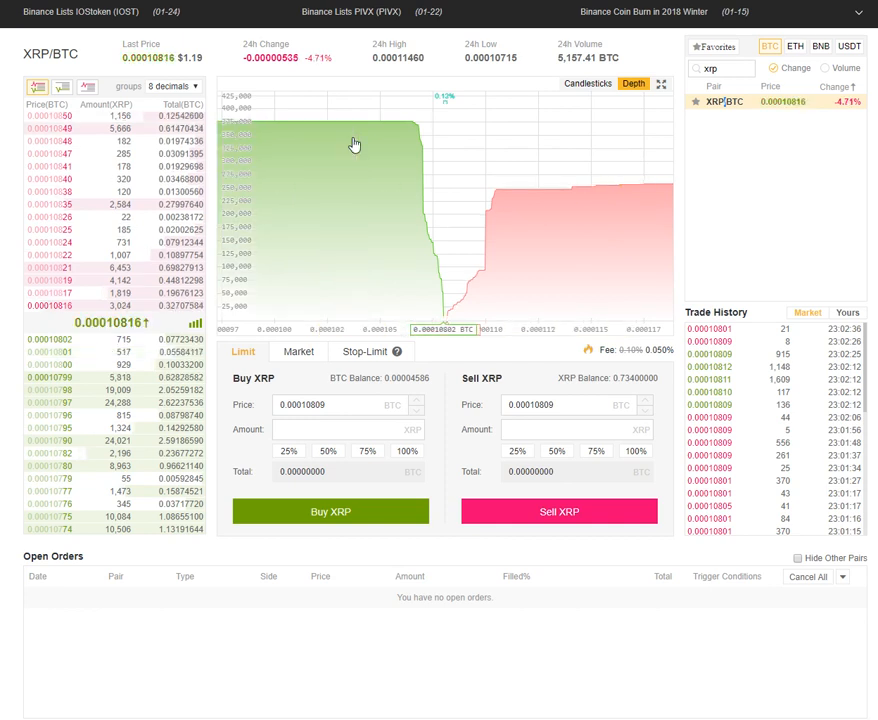
mouse_move(434, 173)
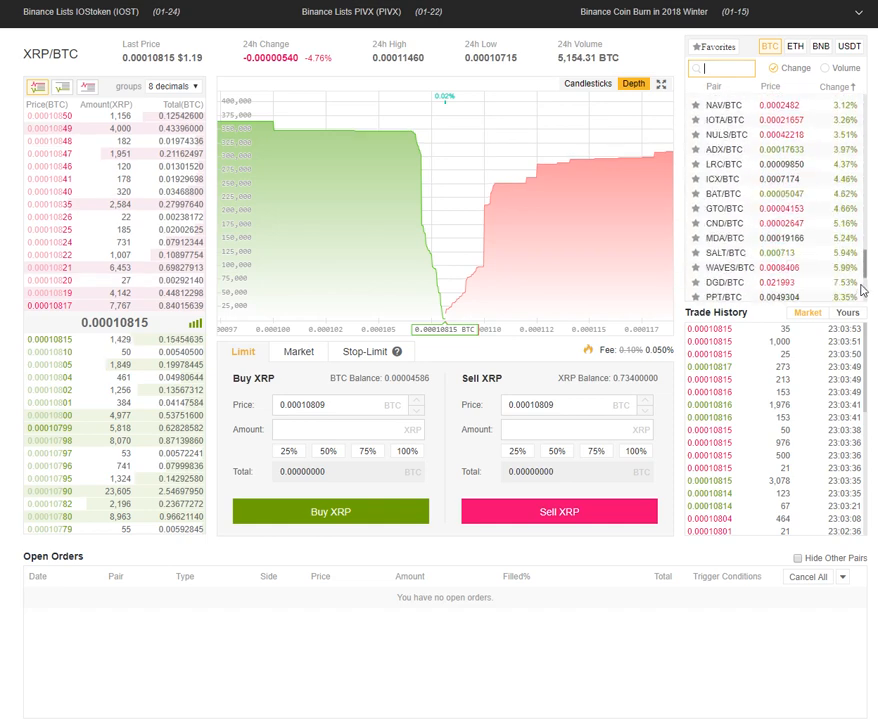
Scroll the BTC pairs list and open the ZRX/BTC market
scroll("down", 3)
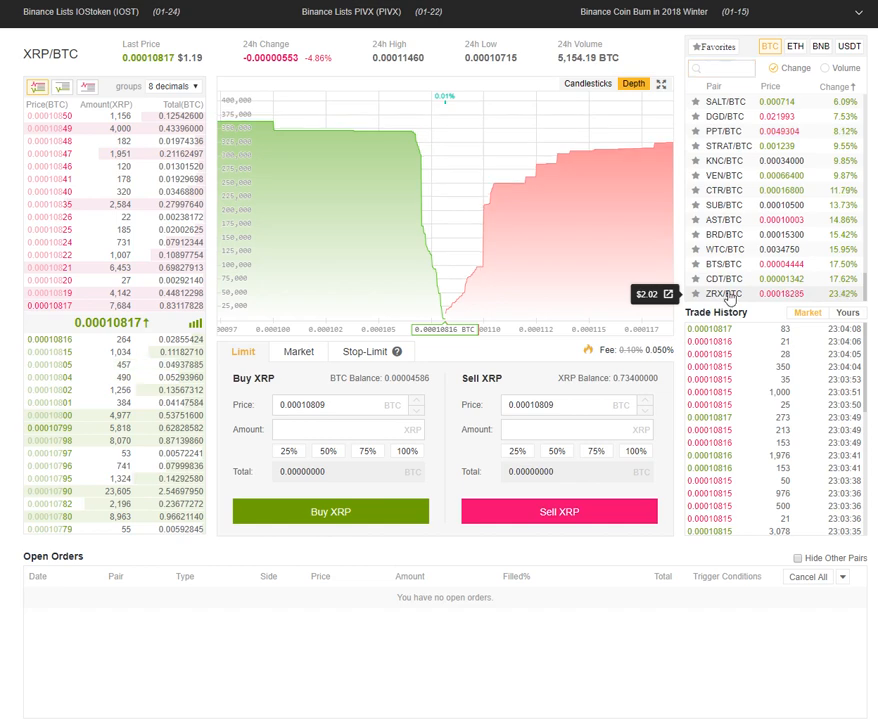
left_click(722, 293)
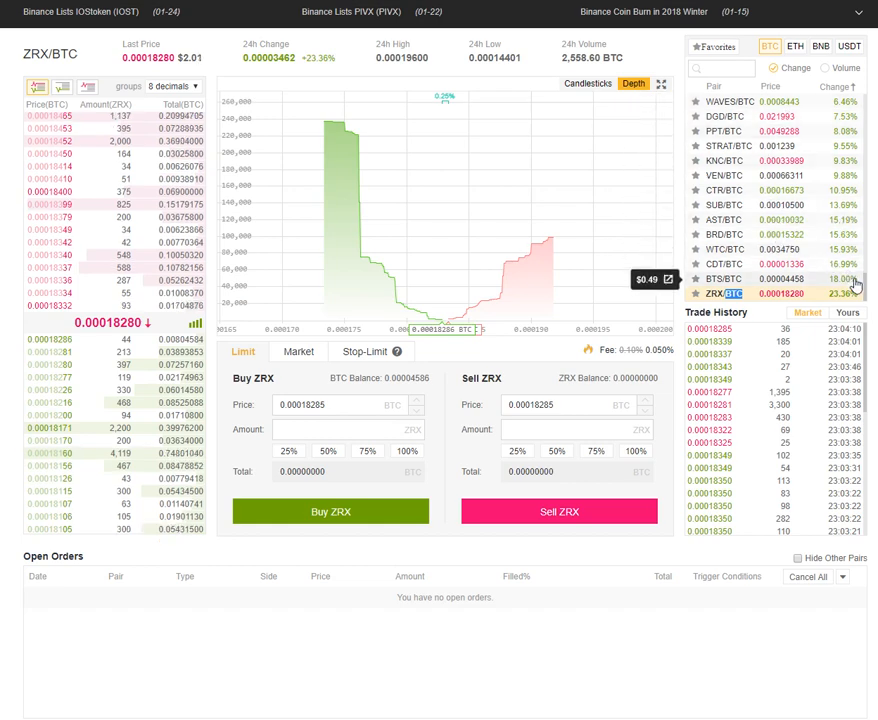
left_click(720, 279)
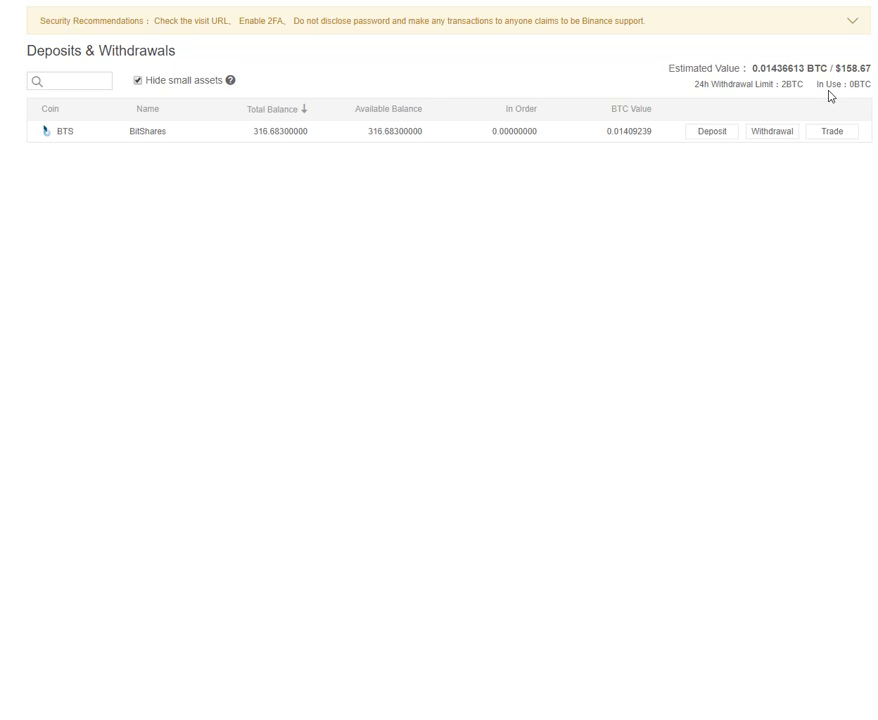
mouse_move(837, 84)
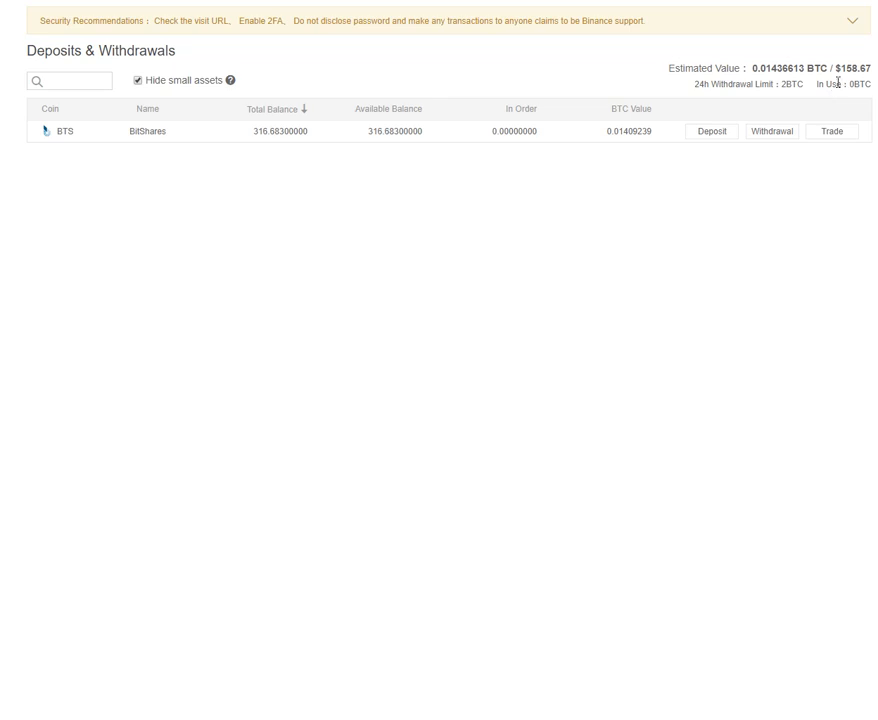
mouse_move(862, 85)
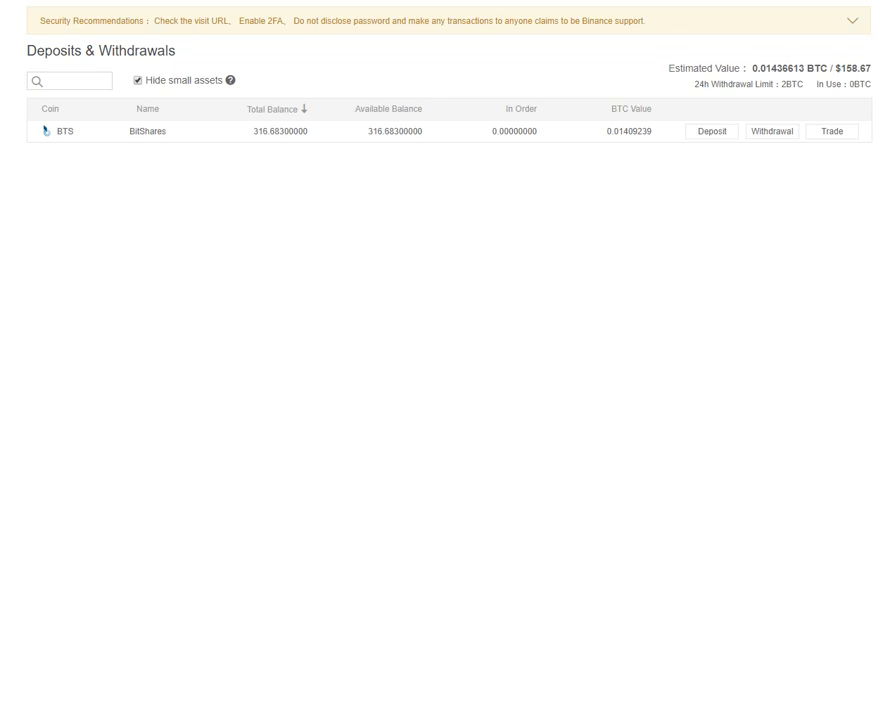
Trade the BitShares holding to reach the BTS/BTC exchange page
left_click(831, 131)
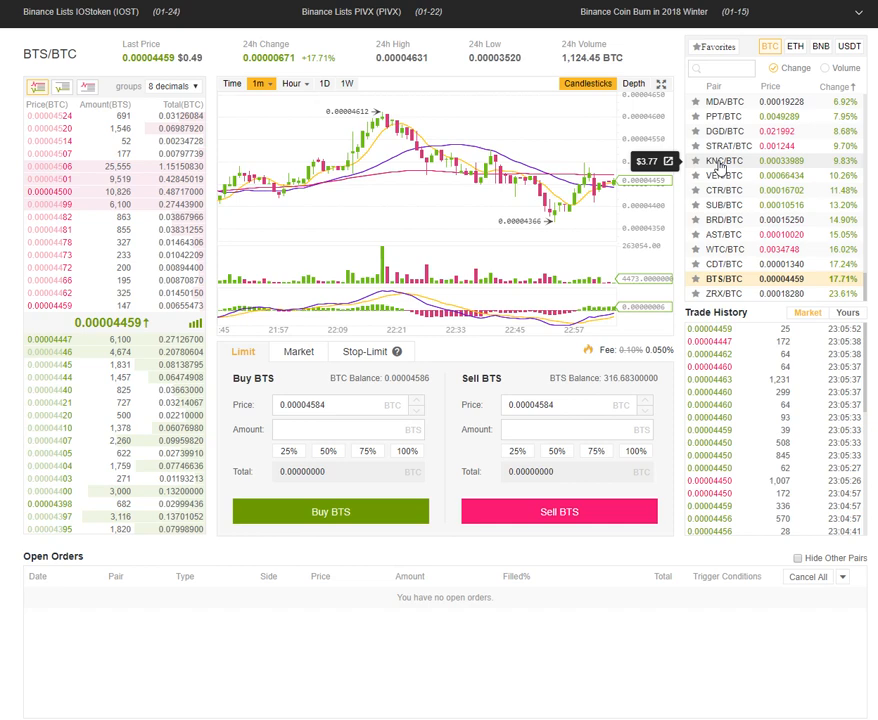
View KNC/BTC as a depth chart, then step through STRAT/BTC, DGD/BTC and MDA/BTC
left_click(723, 161)
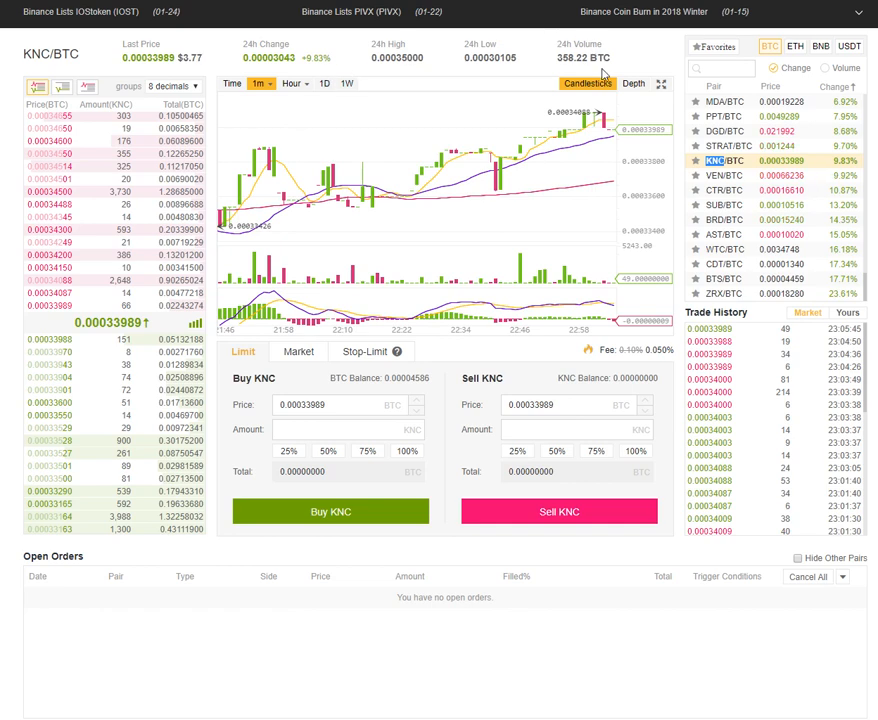
mouse_move(638, 83)
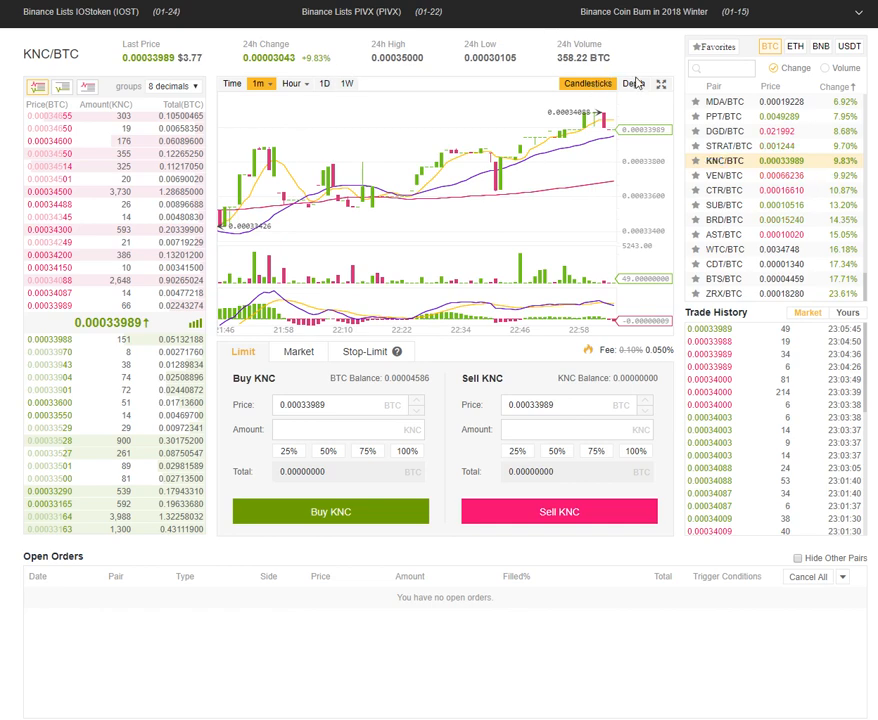
left_click(634, 84)
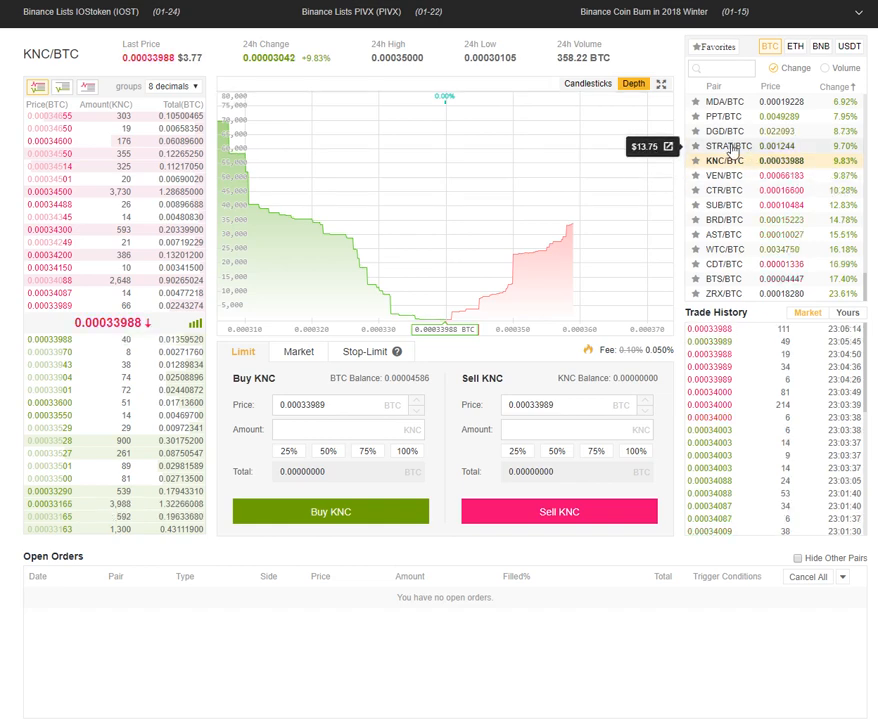
left_click(723, 146)
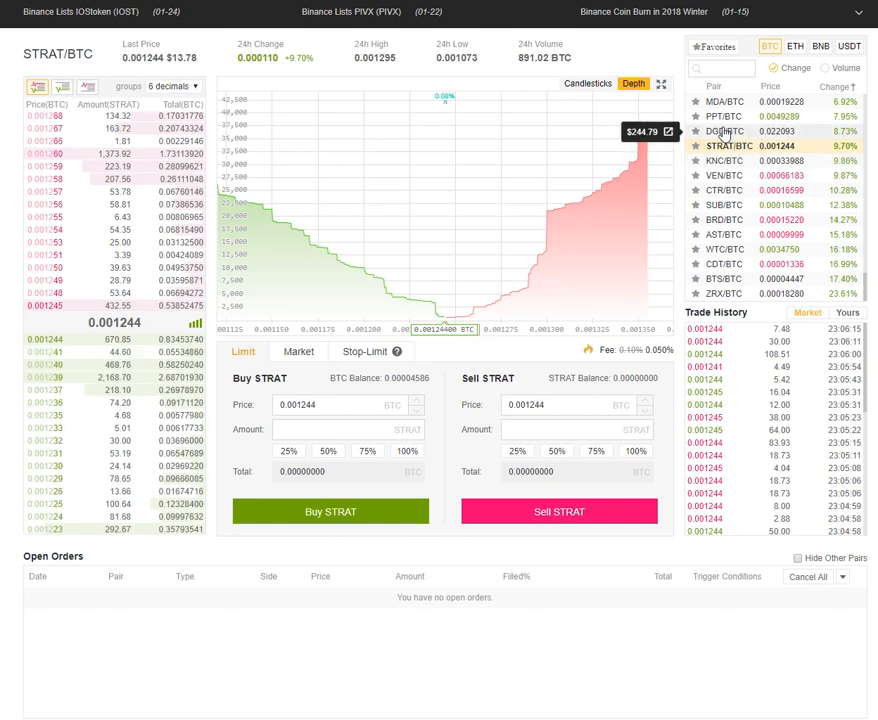
left_click(723, 131)
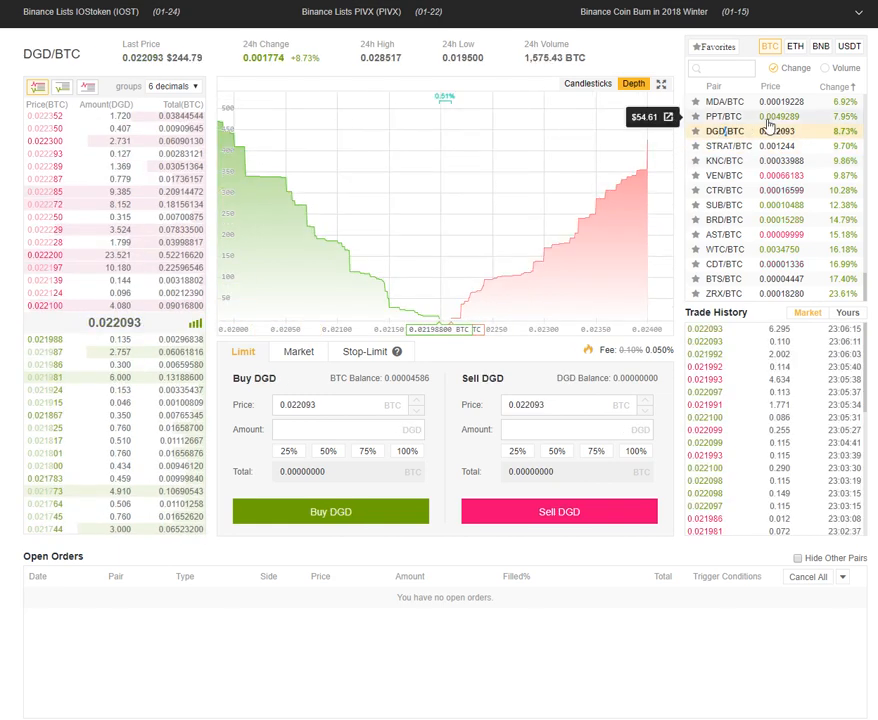
left_click(723, 101)
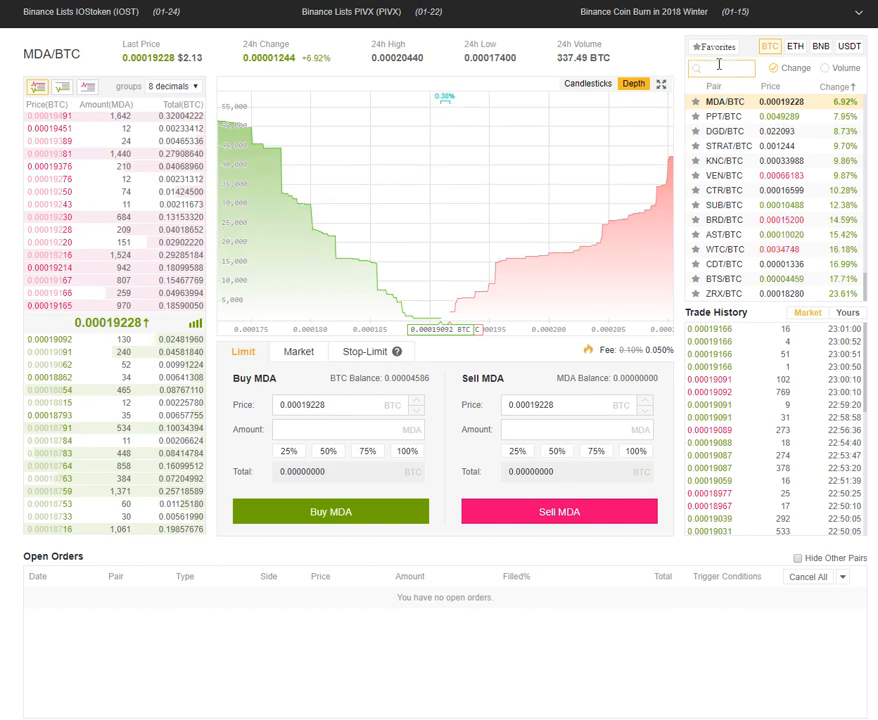
Search pairs for 'btc' and 'lt', briefly checking ETH pairs before returning to BTC
type("btc")
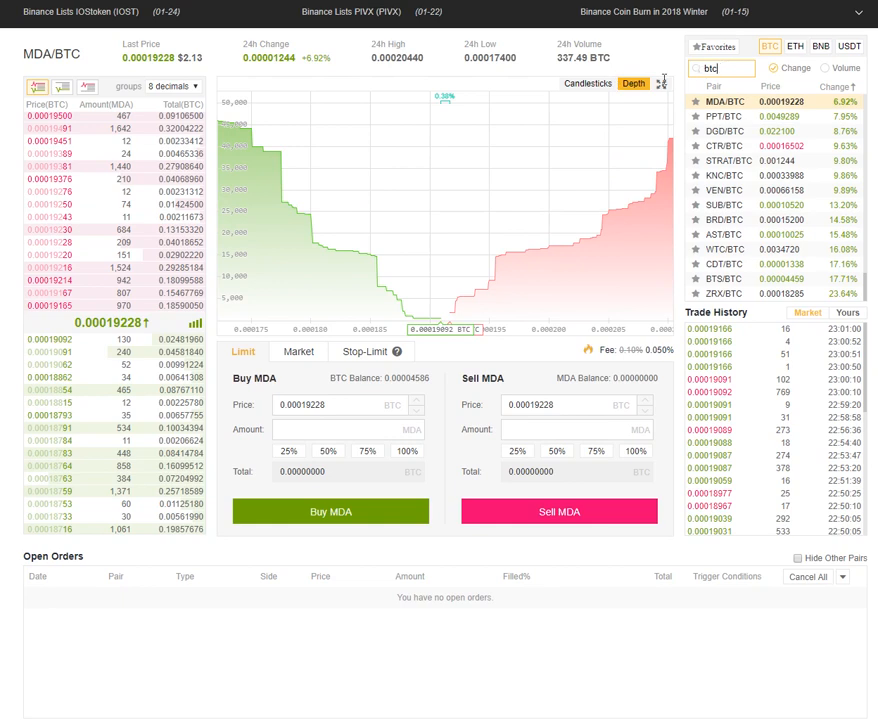
type("lt")
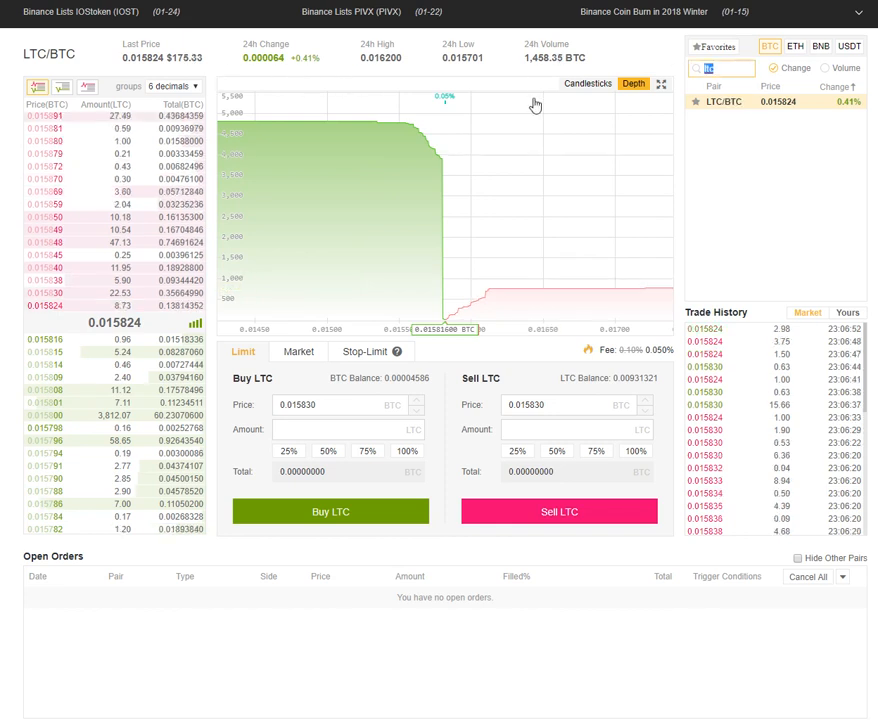
left_click(793, 46)
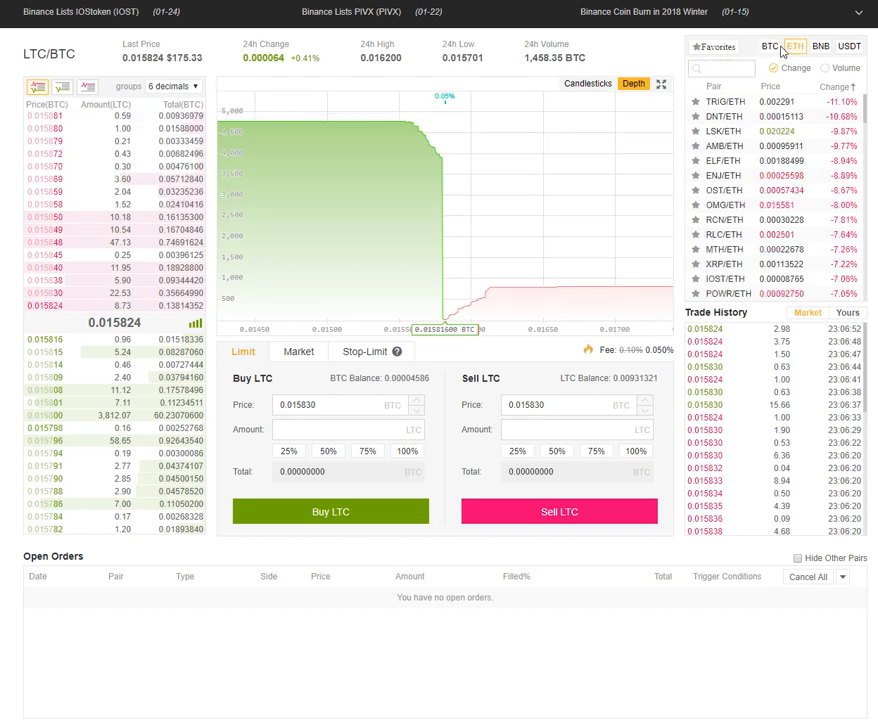
left_click(768, 46)
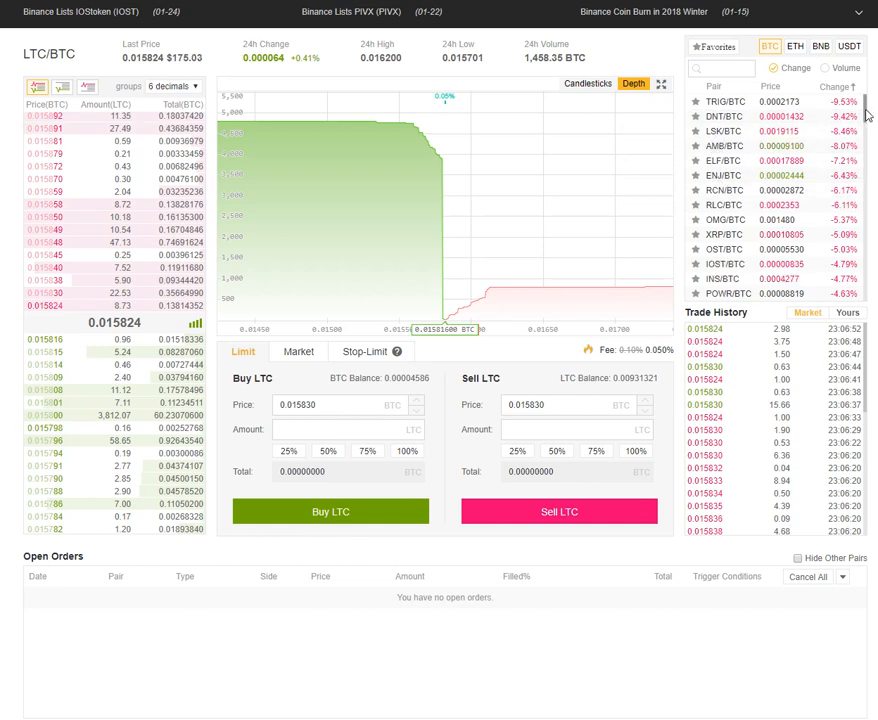
Scroll the BTC pairs list and open the BTS/BTC market
scroll("down", 3)
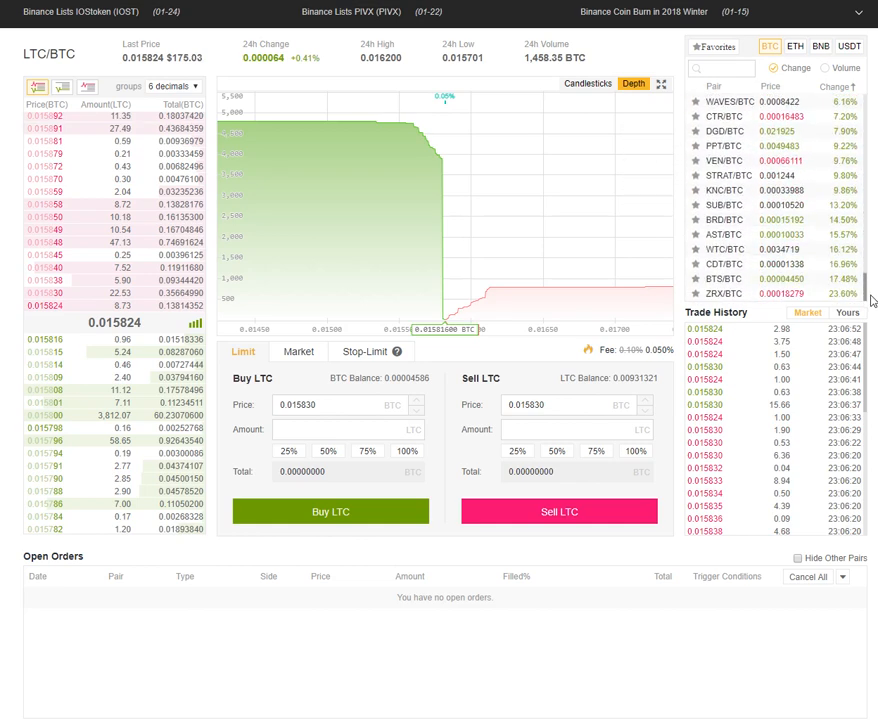
mouse_move(748, 278)
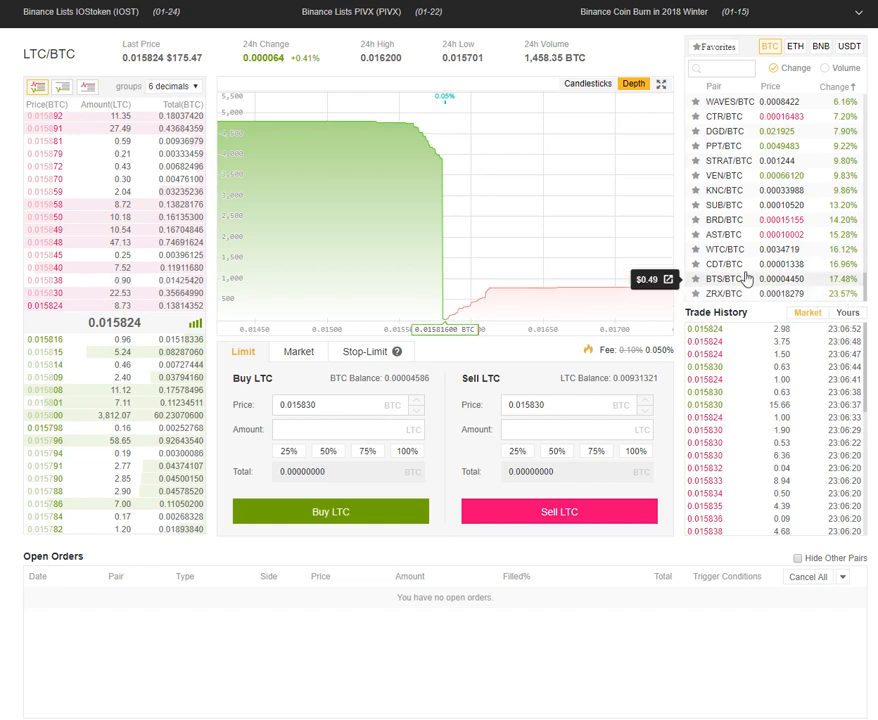
left_click(716, 278)
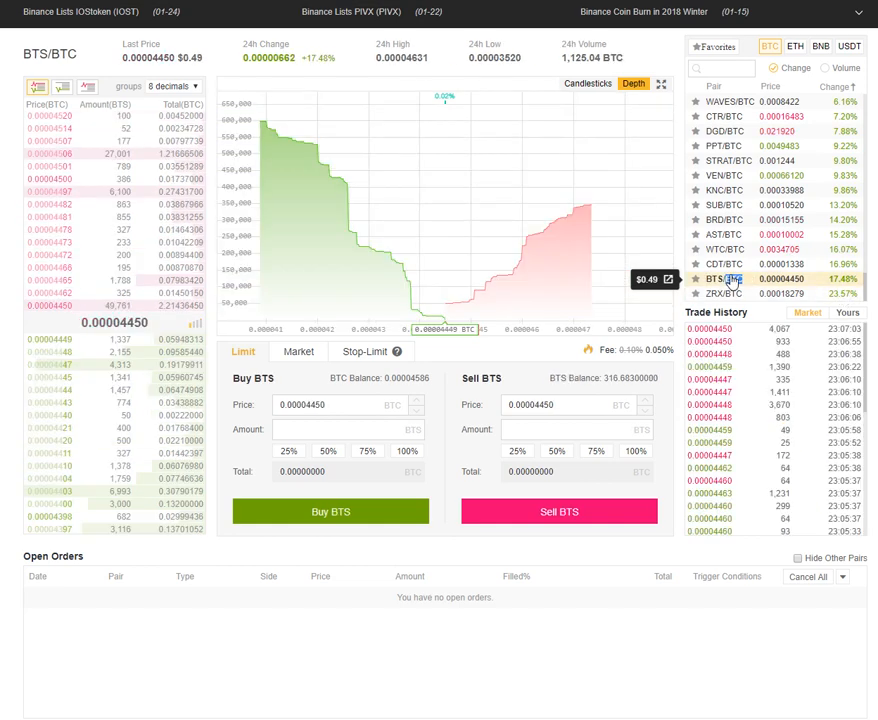
left_click(723, 293)
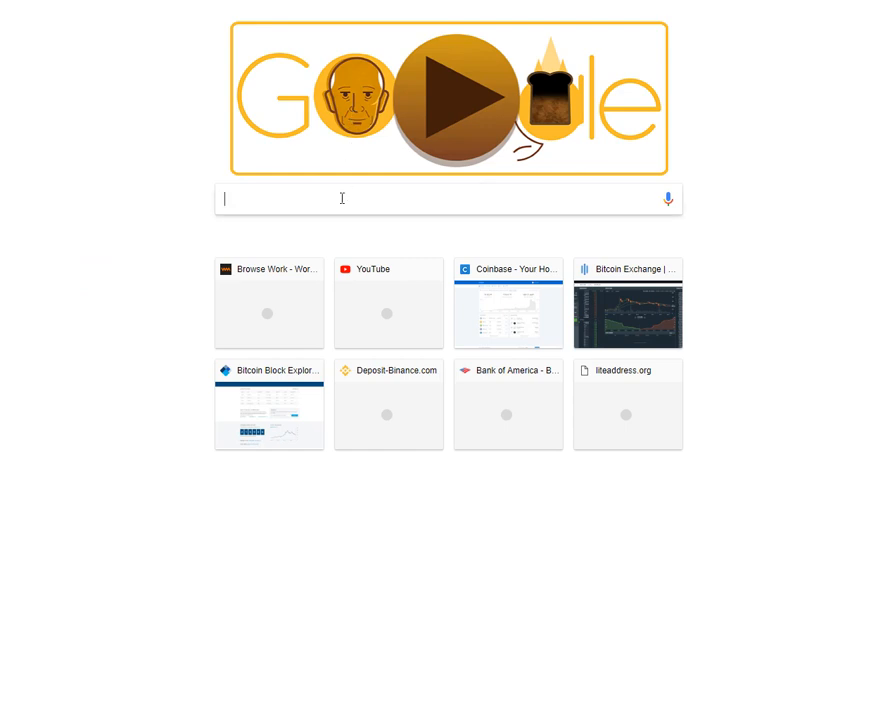
Scroll the Binance pairs list to bring up the ZRX/BTC market
scroll("down", 3)
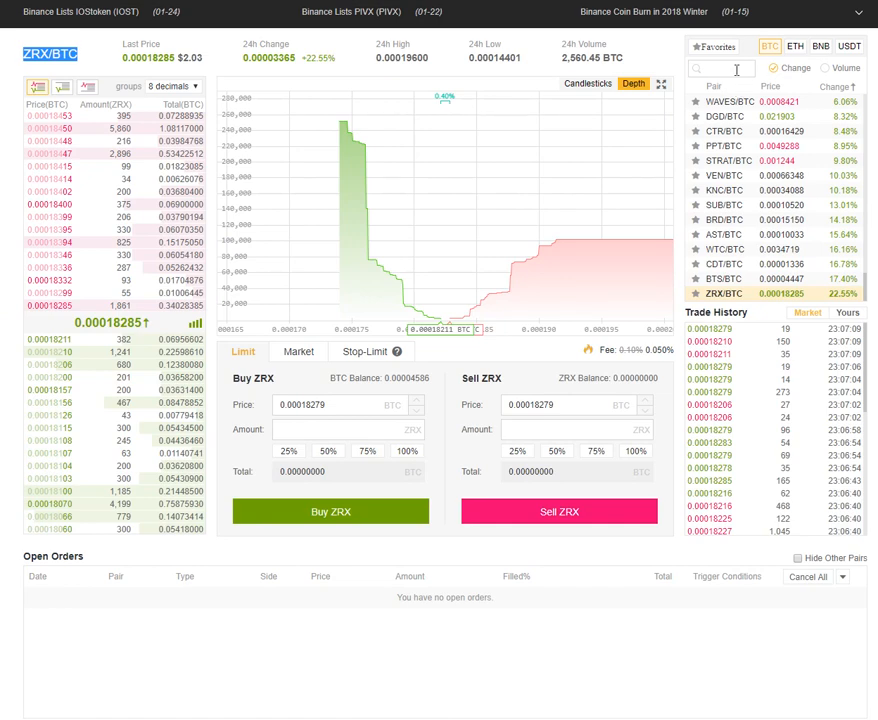
Open the BTS/BTC market and right-click its pair title at top left
left_click(722, 278)
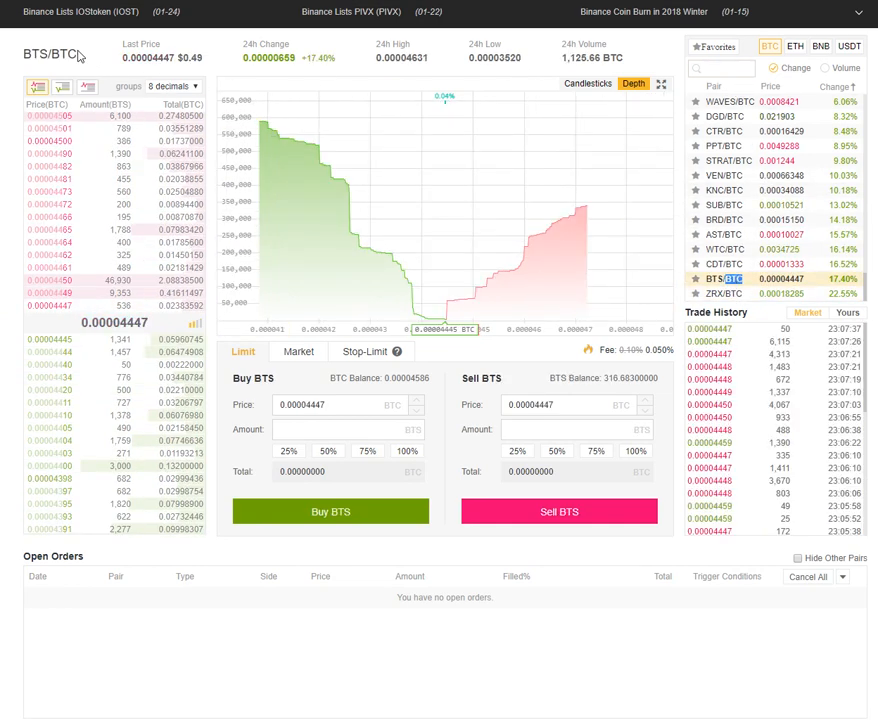
right_click(50, 54)
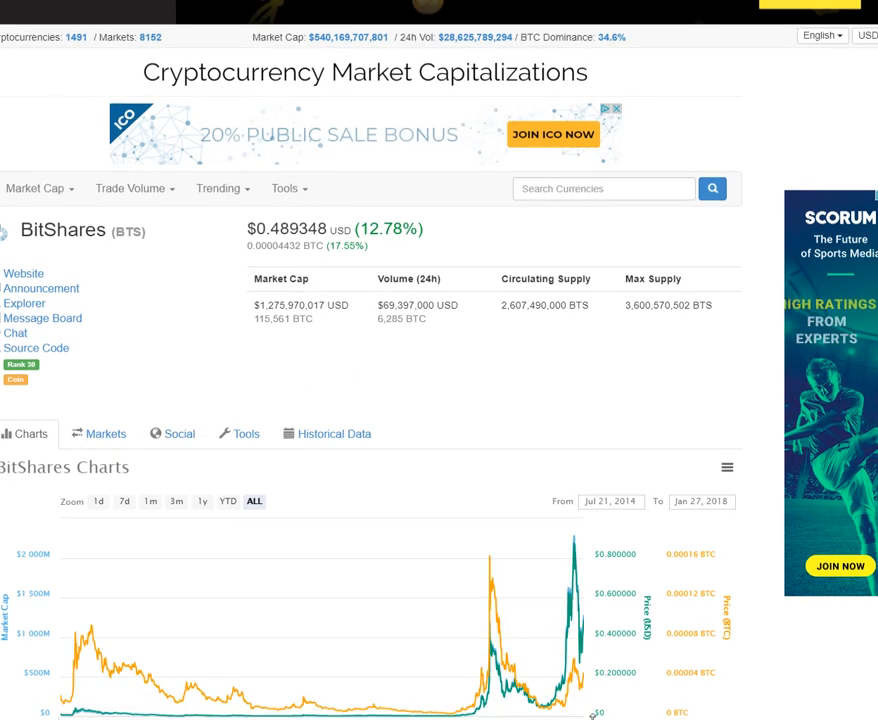
mouse_move(575, 580)
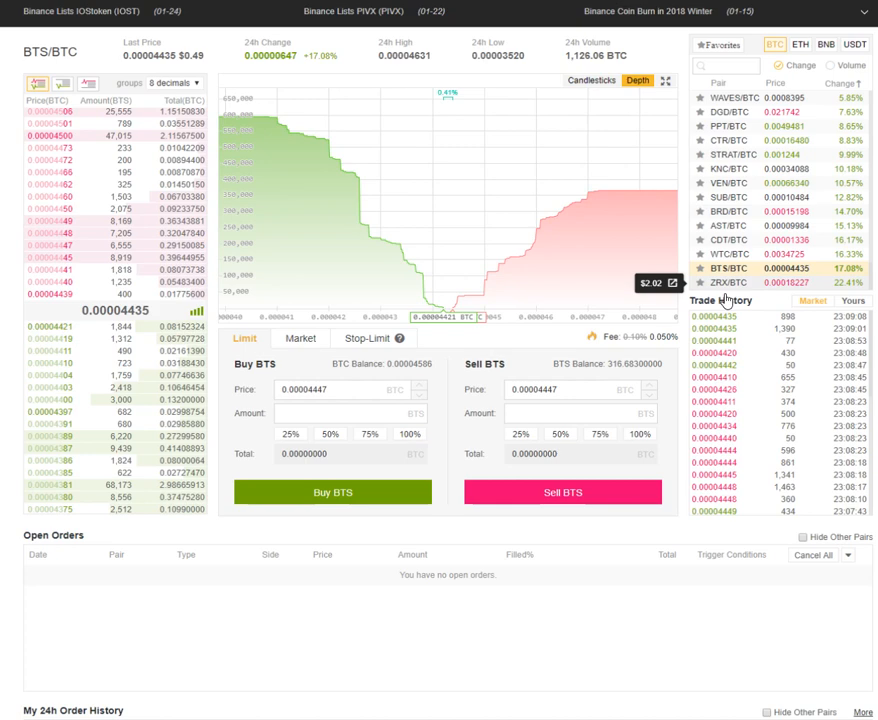
Visit ZRX/BTC and WTC/BTC, search and open CDT/BTC, then search 'yoyo'
left_click(714, 283)
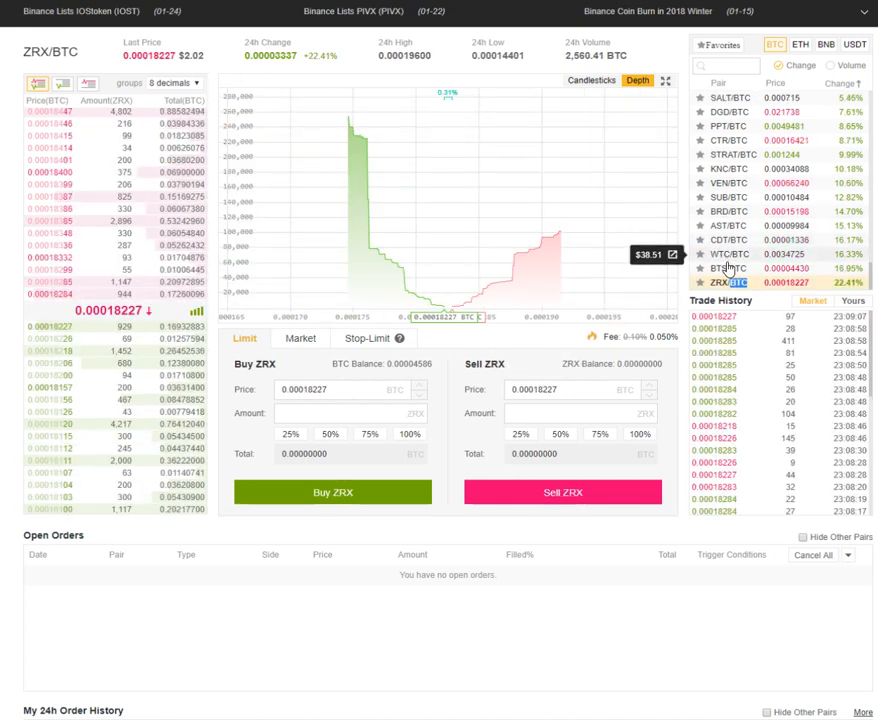
left_click(718, 253)
type("CDT/BTC")
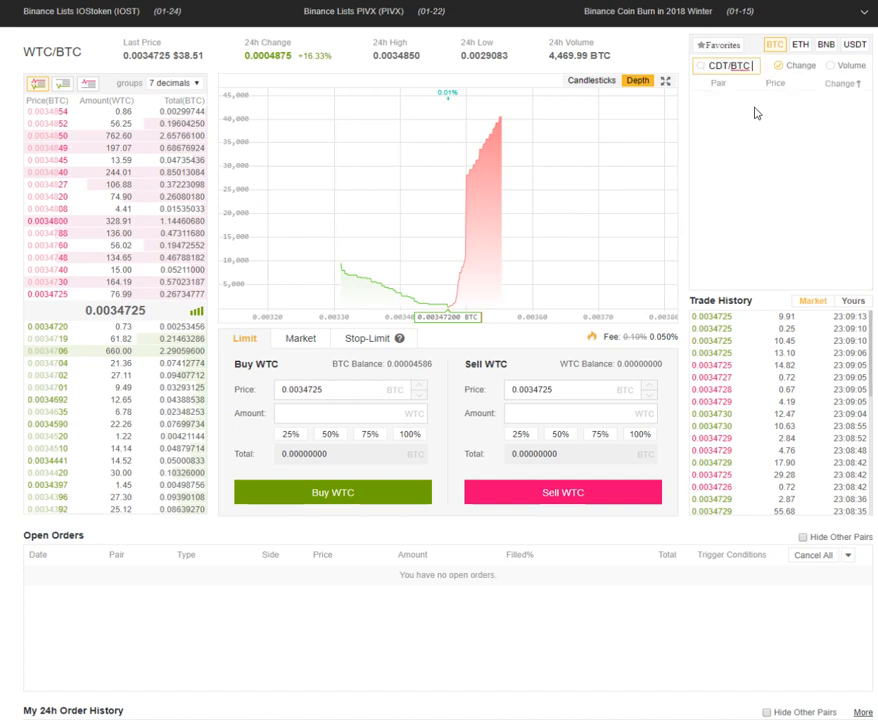
double_click(740, 66)
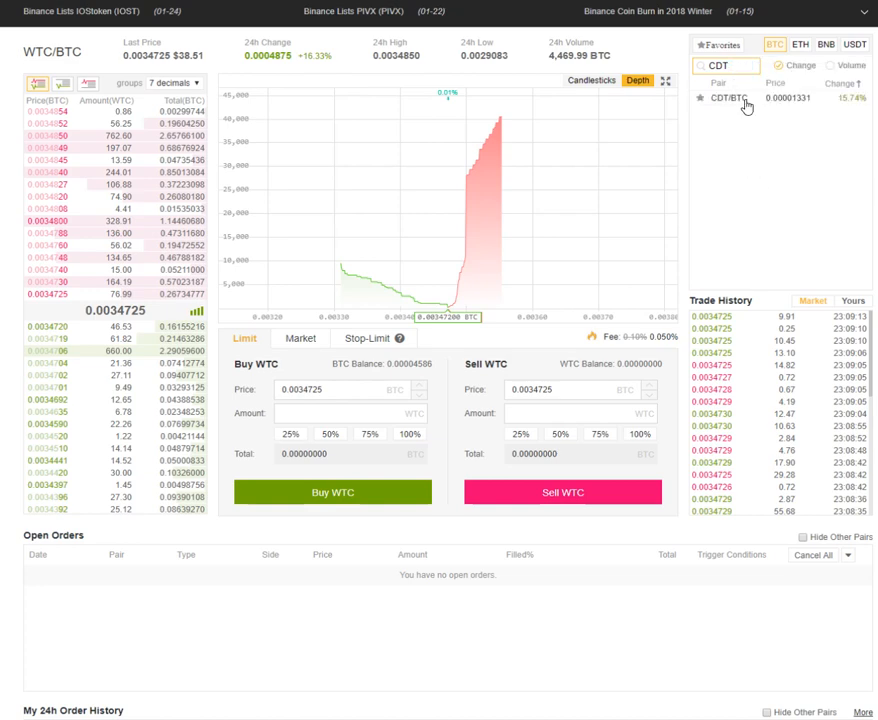
left_click(727, 98)
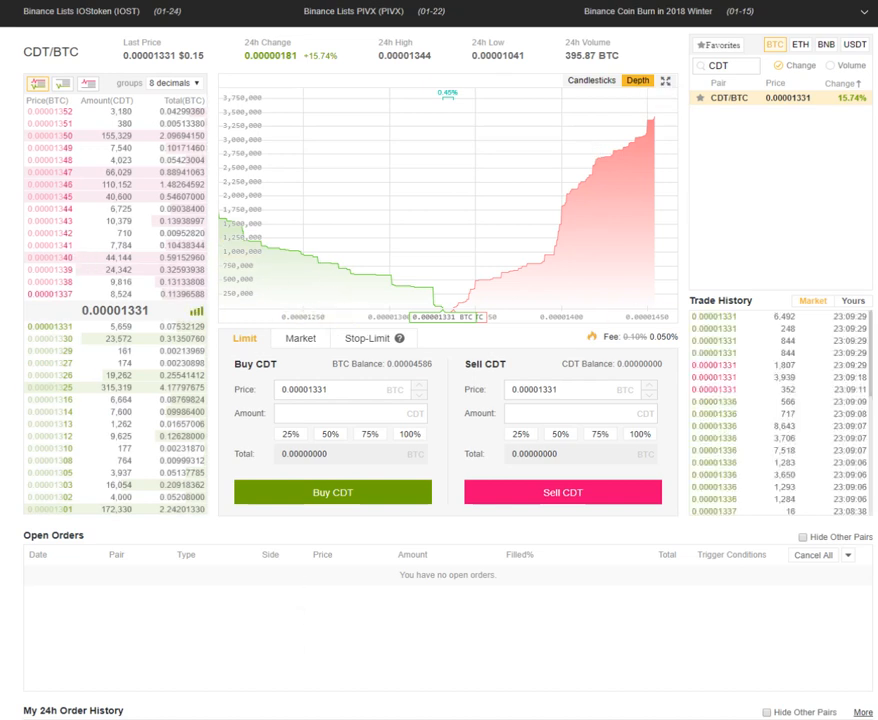
mouse_move(517, 205)
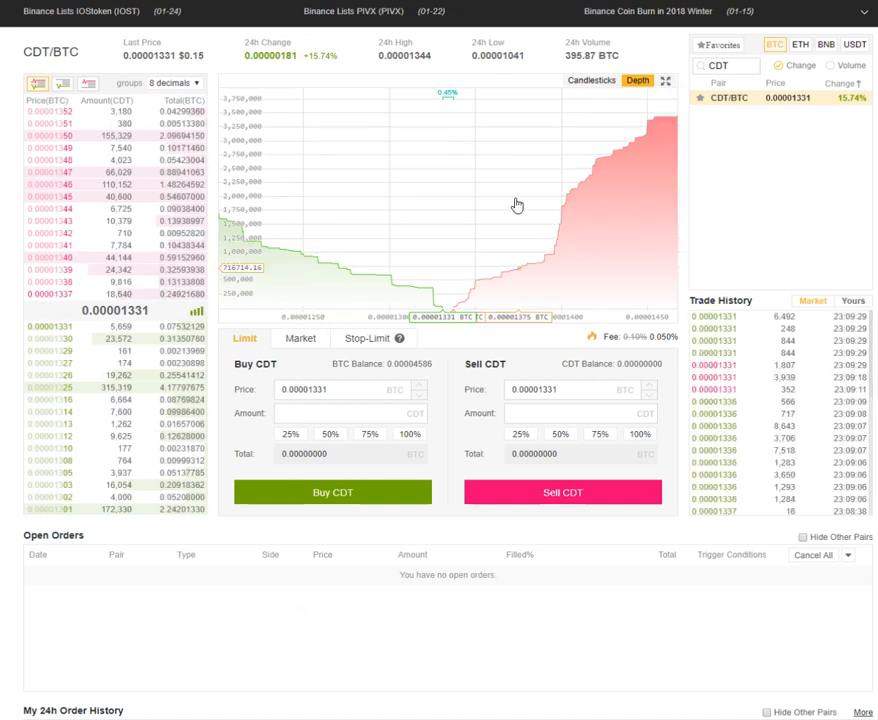
mouse_move(638, 120)
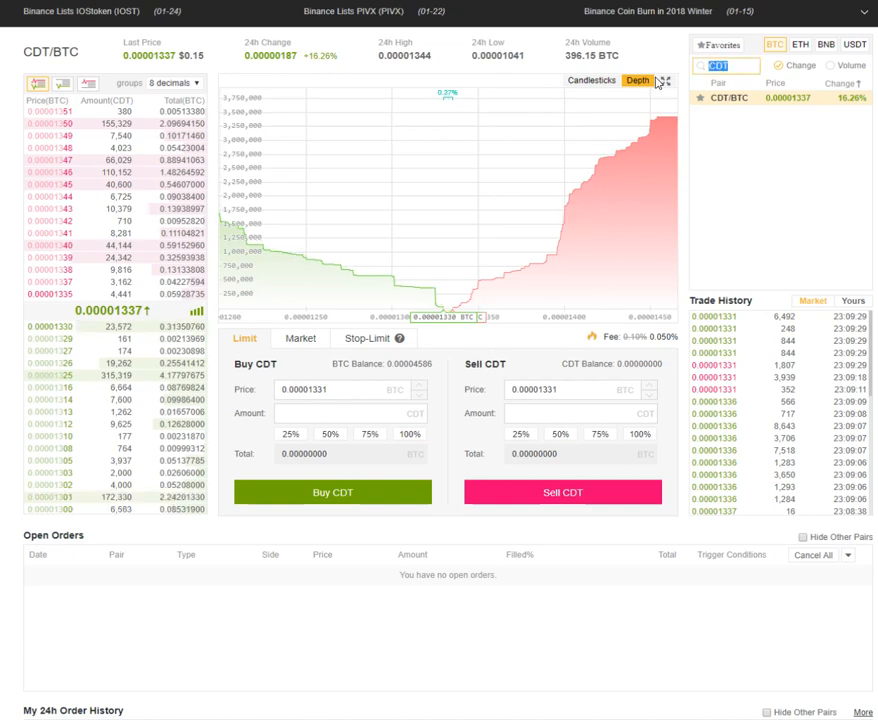
type("yoyo")
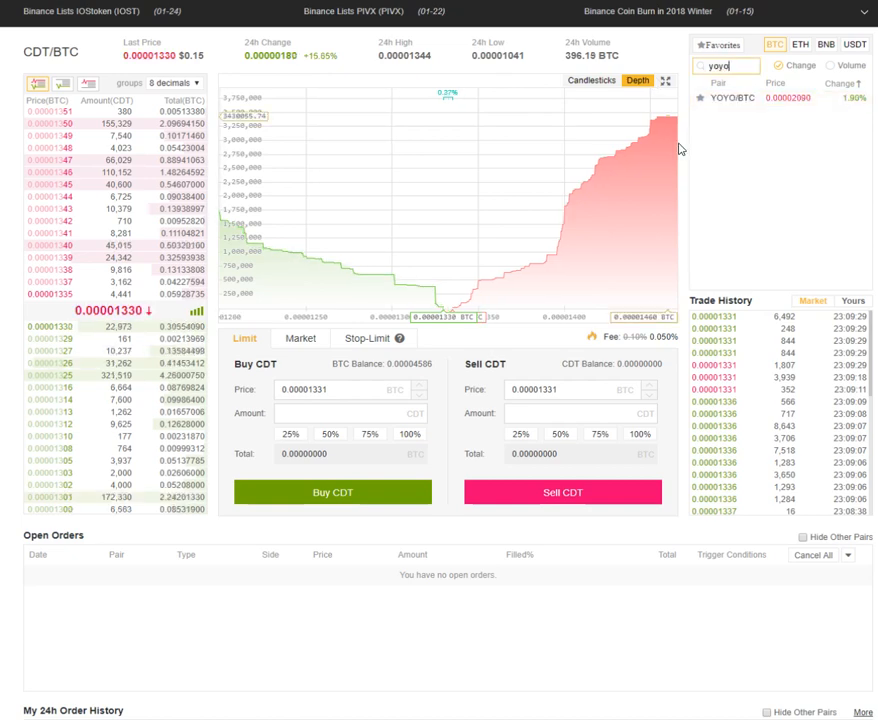
Open YOYO/BTC, return it to the depth chart, and select the search text
left_click(748, 98)
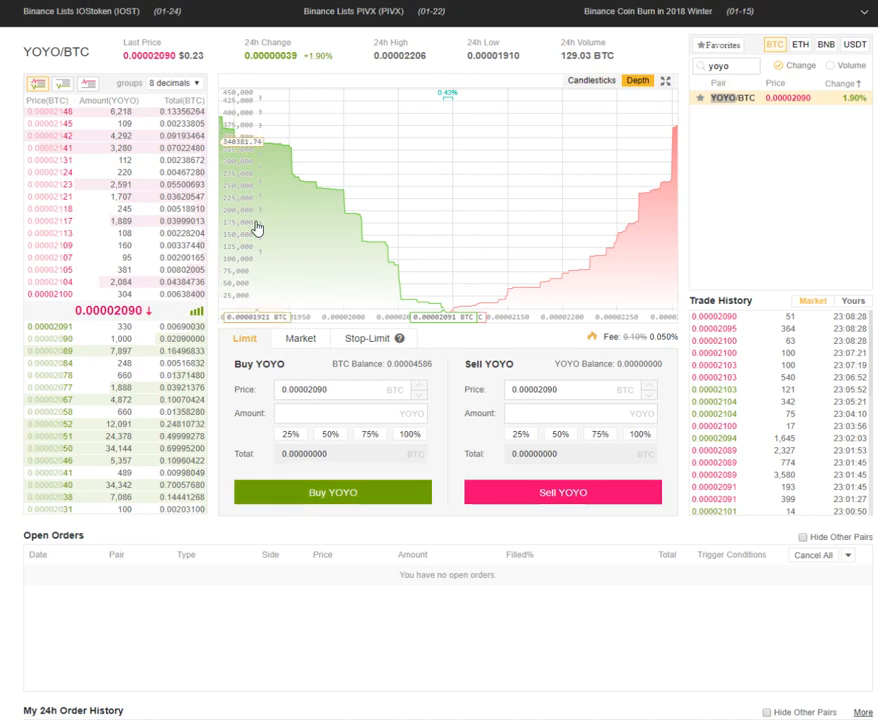
mouse_move(685, 145)
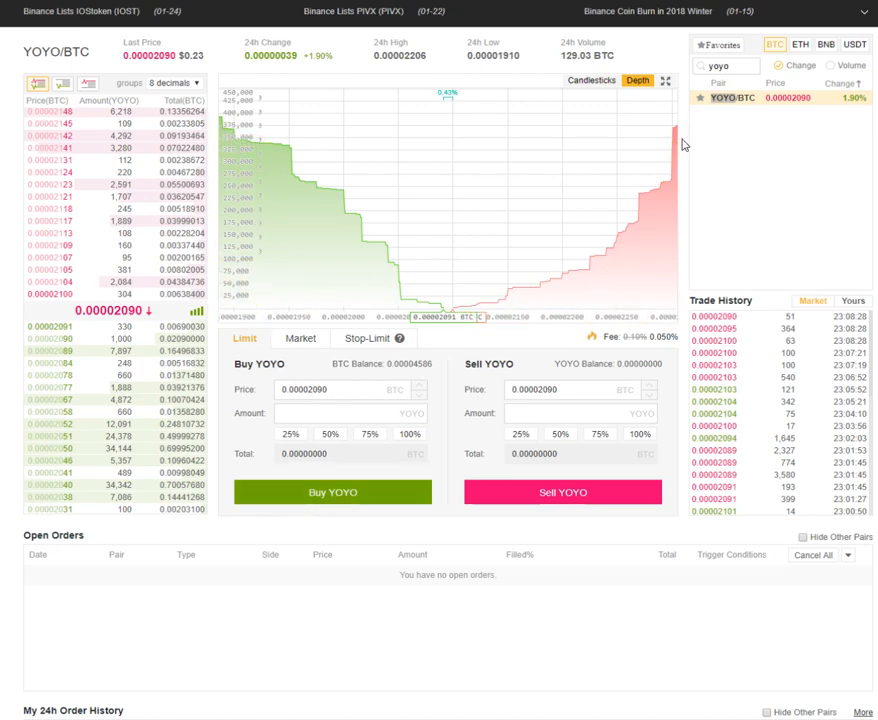
mouse_move(583, 87)
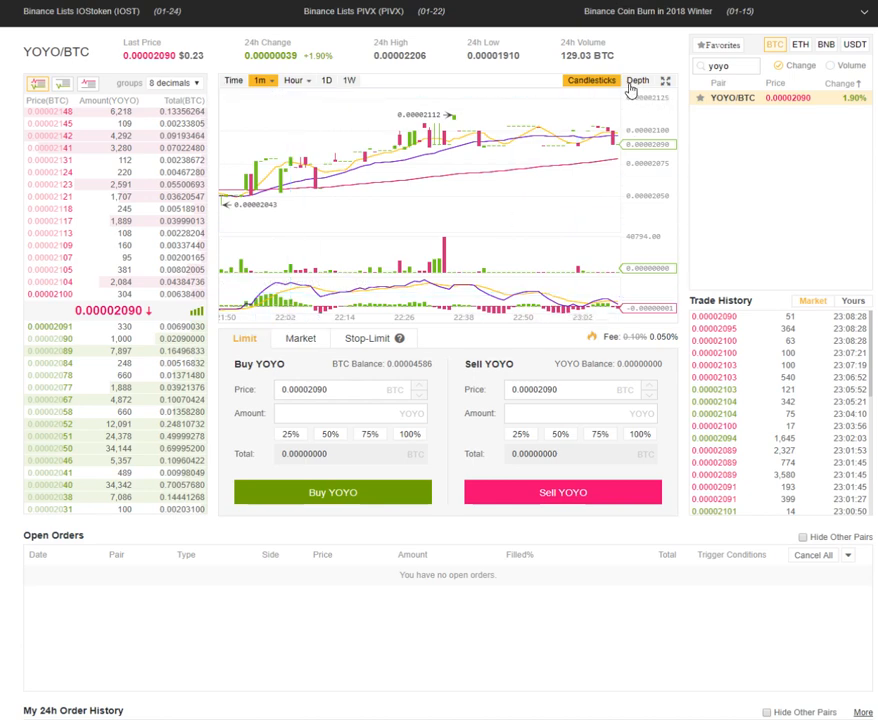
left_click(636, 80)
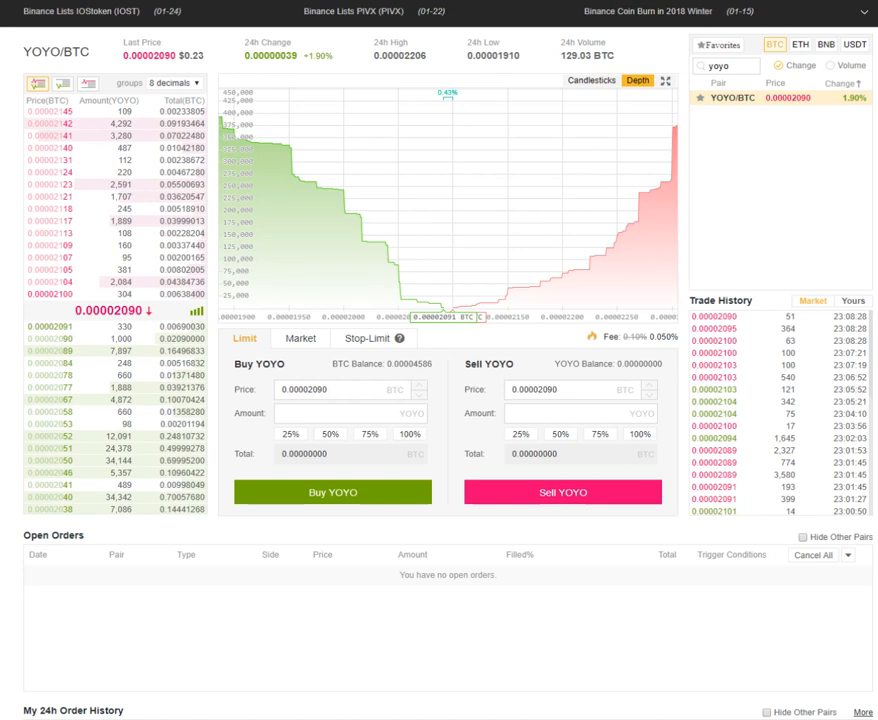
left_click(725, 65)
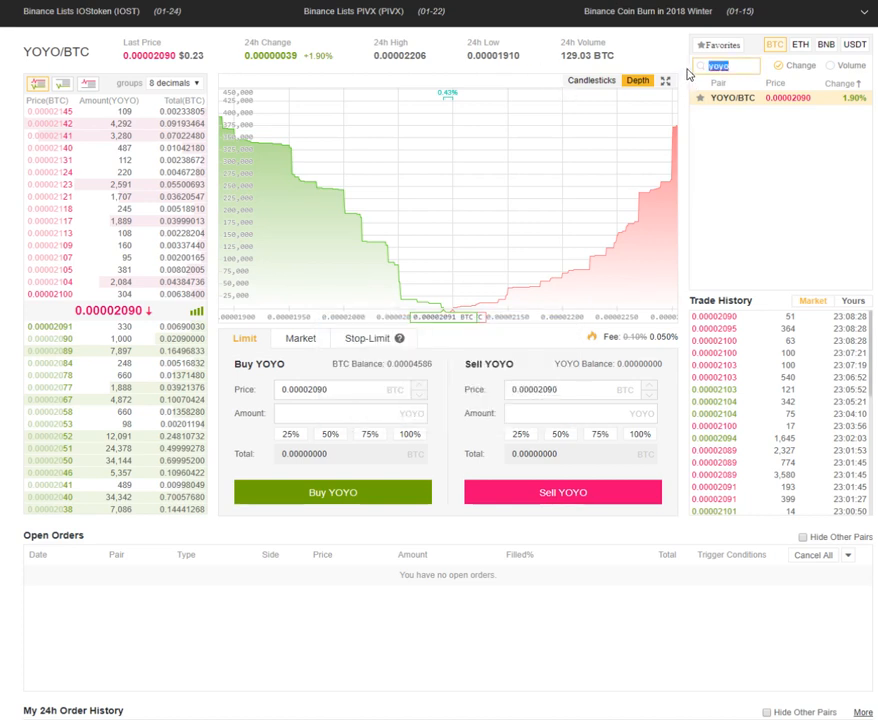
Open SNM/BTC on candlesticks, try 30-minute candles, then return to 1-minute
right_click(728, 65)
type("SNM")
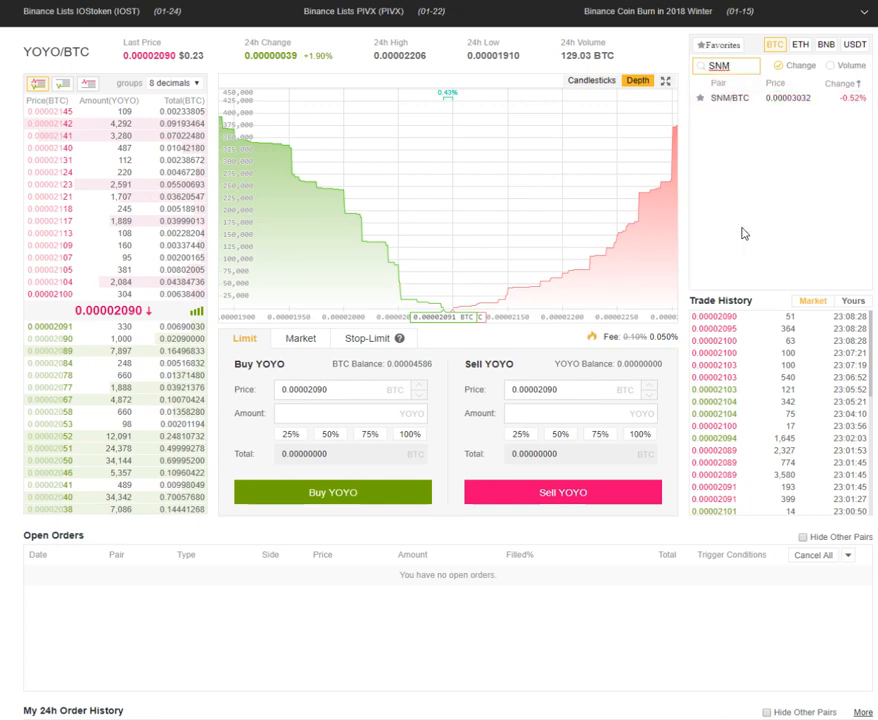
left_click(729, 98)
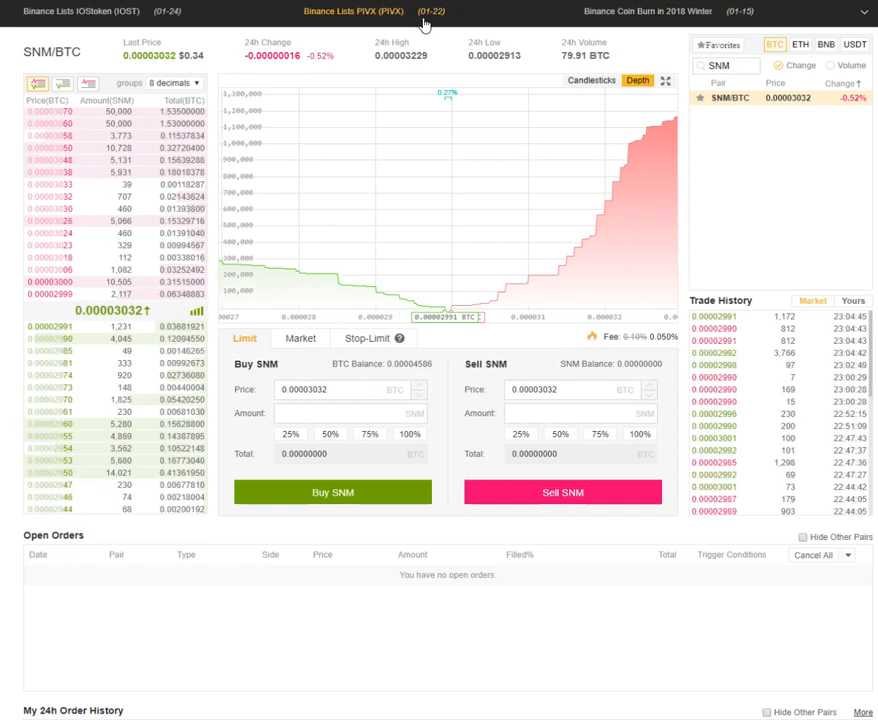
left_click(592, 81)
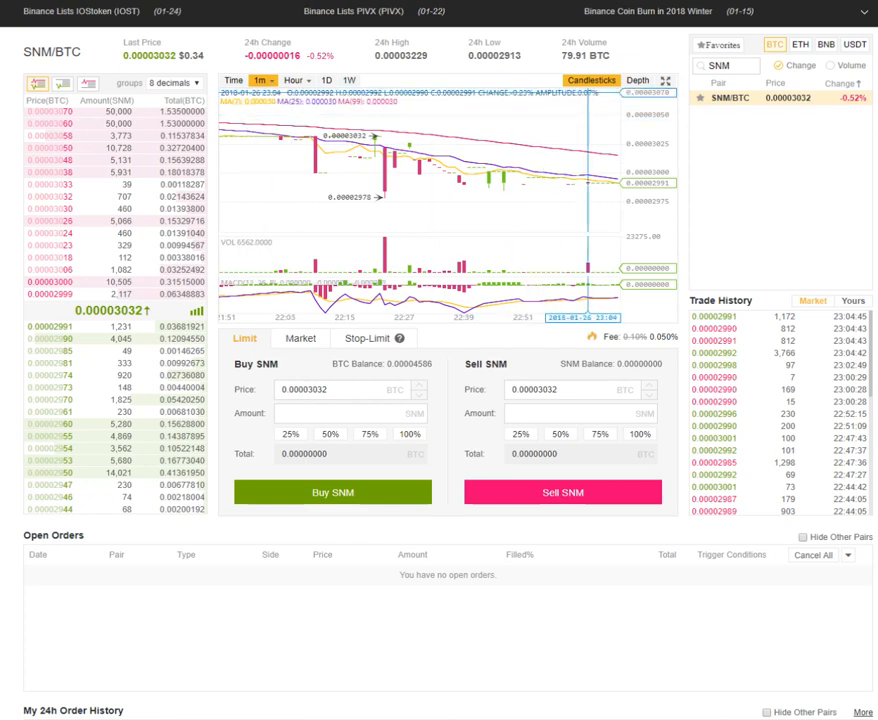
left_click(258, 80)
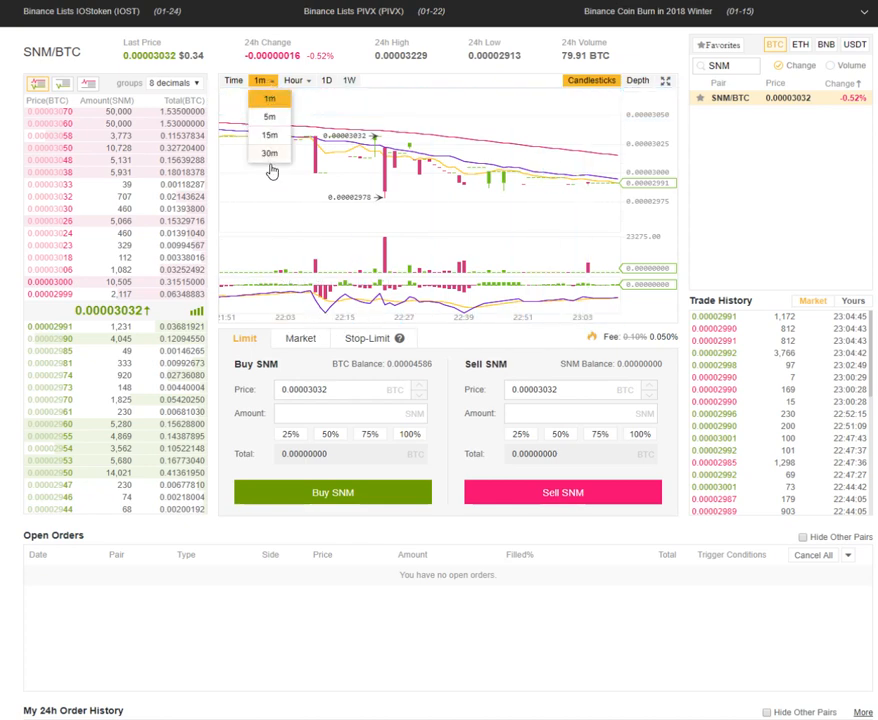
left_click(268, 153)
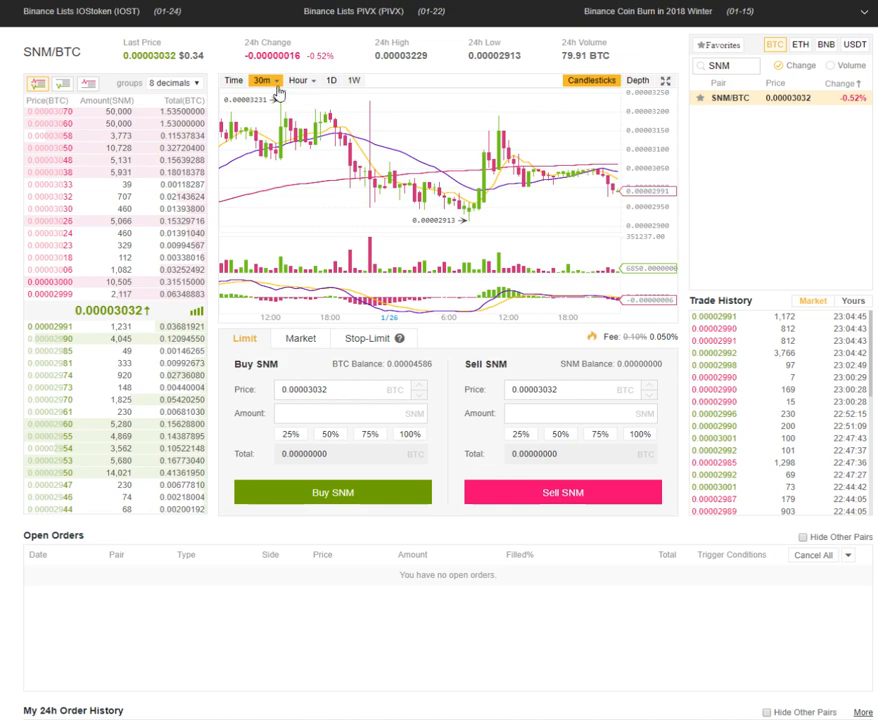
left_click(236, 80)
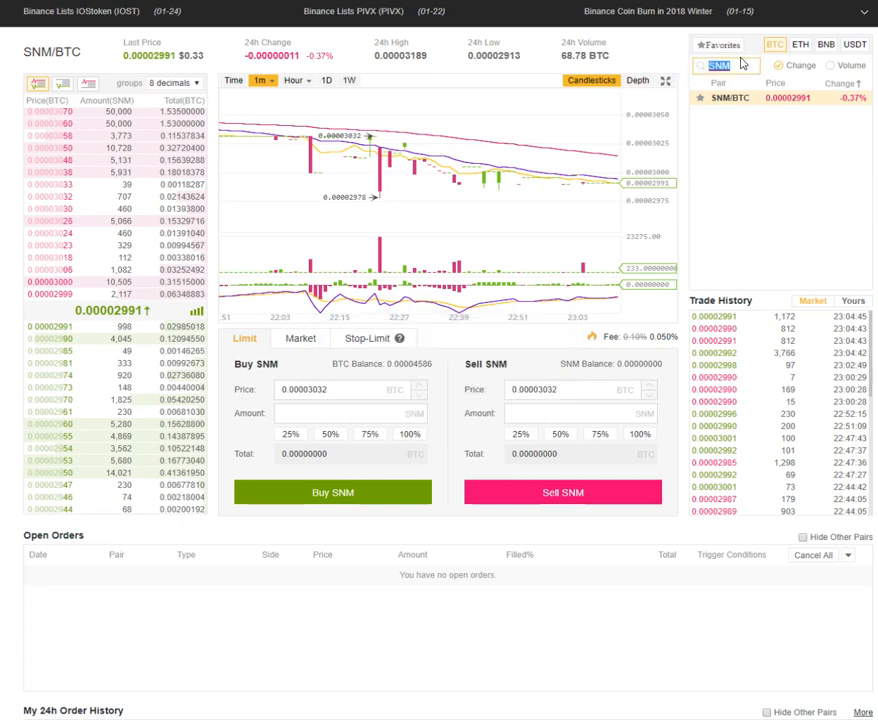
Paste CND into the pair search, discard Notepad's save prompt, then pick TRIG/BTC
right_click(719, 64)
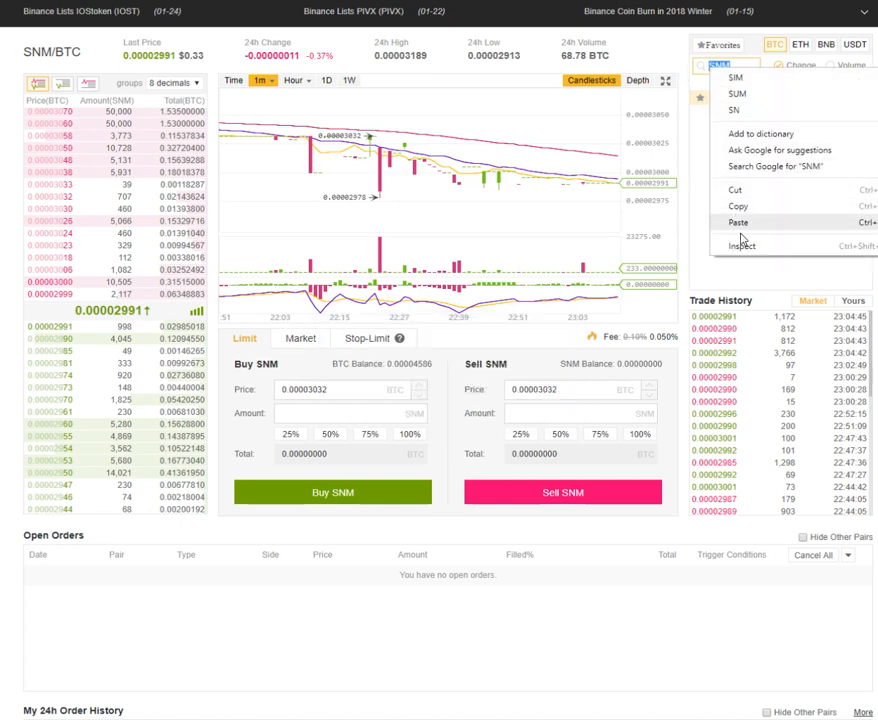
left_click(726, 97)
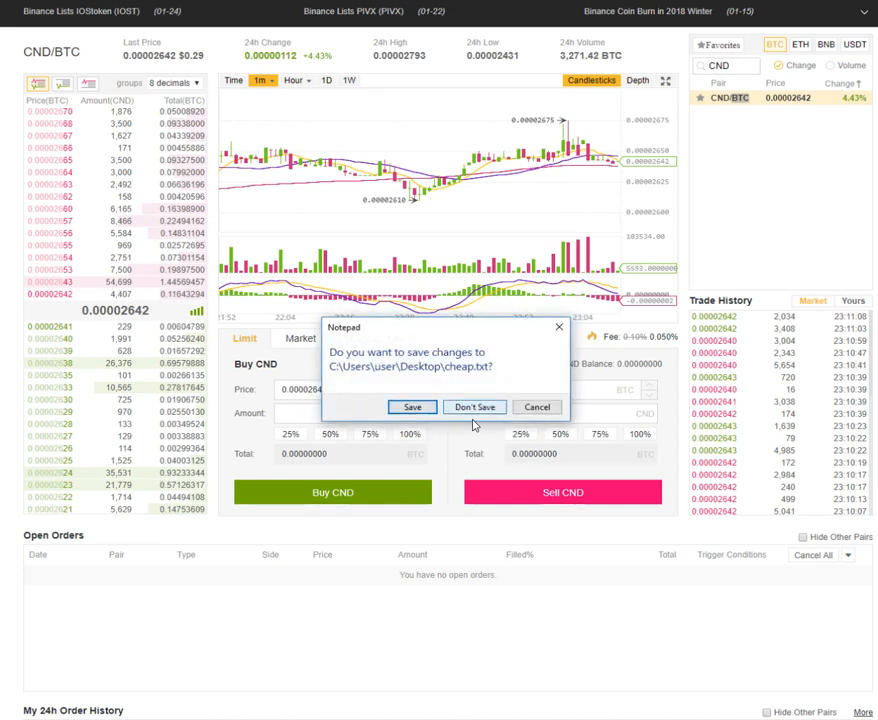
left_click(473, 406)
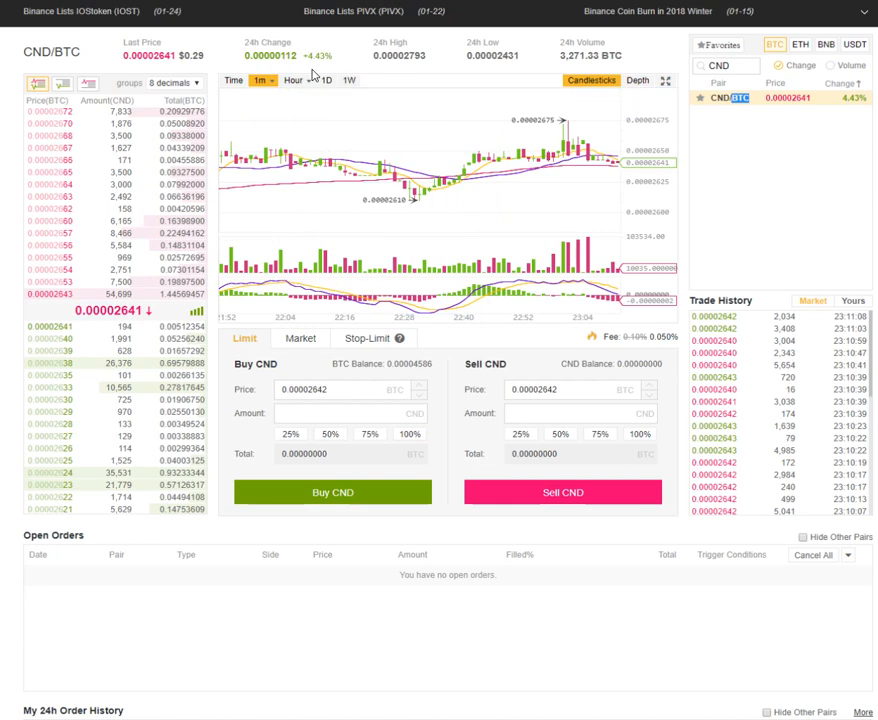
left_click(727, 65)
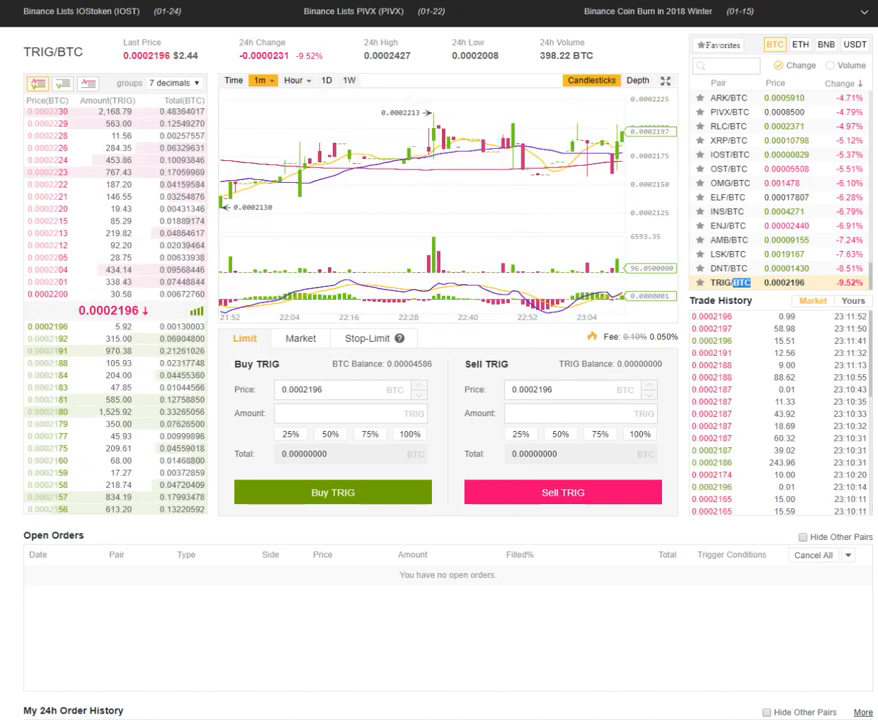
Switch to the depth chart and view DNT/BTC, LSK/BTC, AMB/BTC, then ELF/BTC
left_click(637, 80)
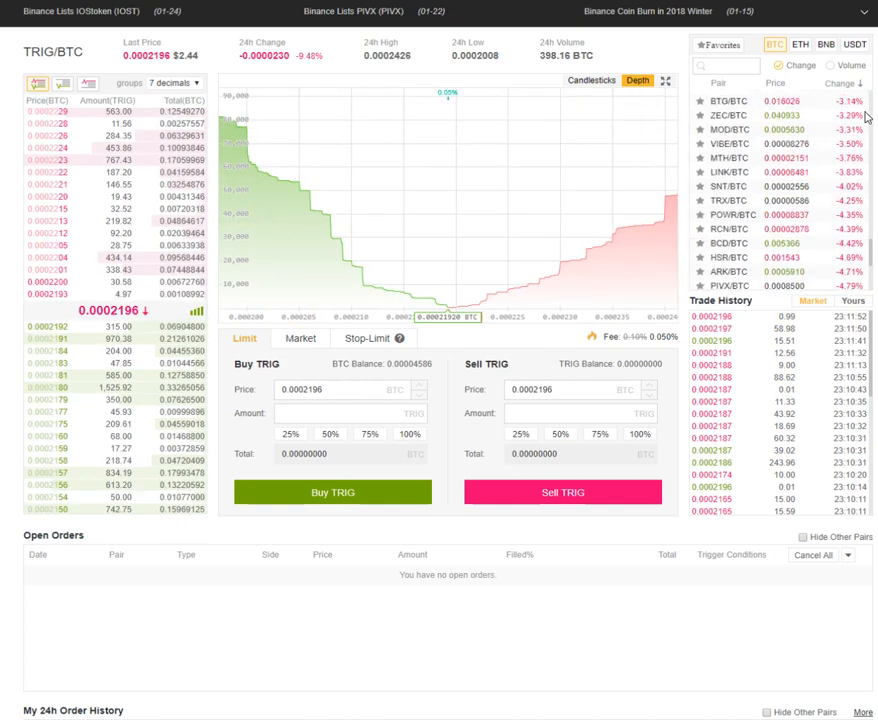
scroll("down", 3)
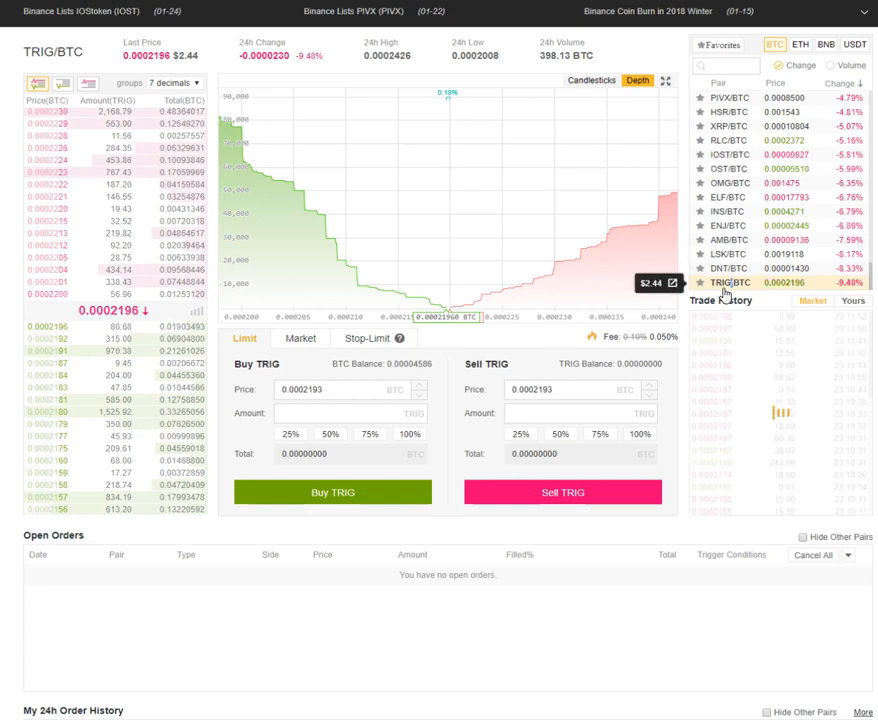
left_click(726, 268)
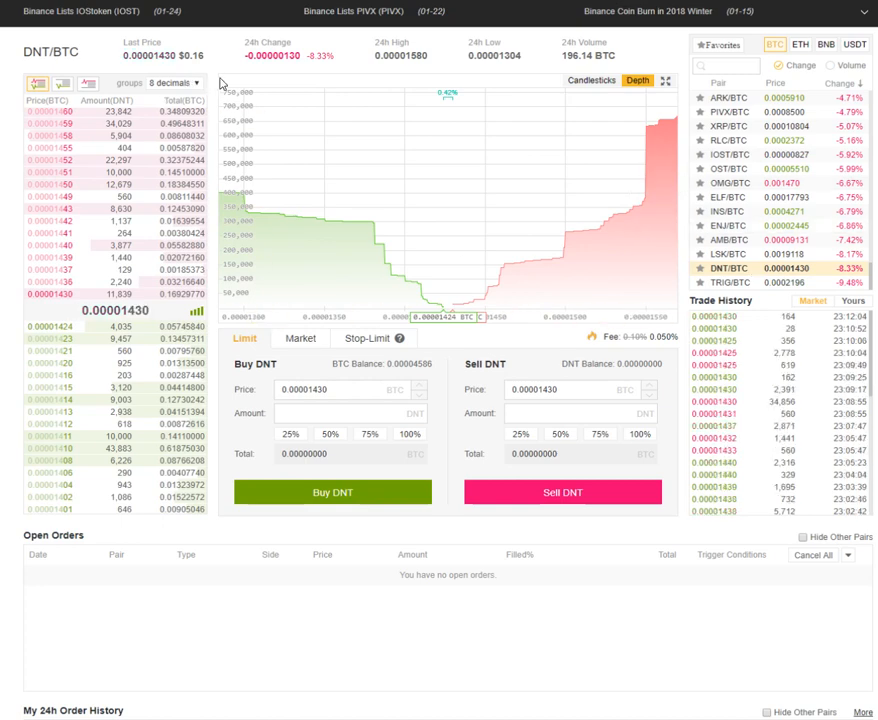
left_click(716, 260)
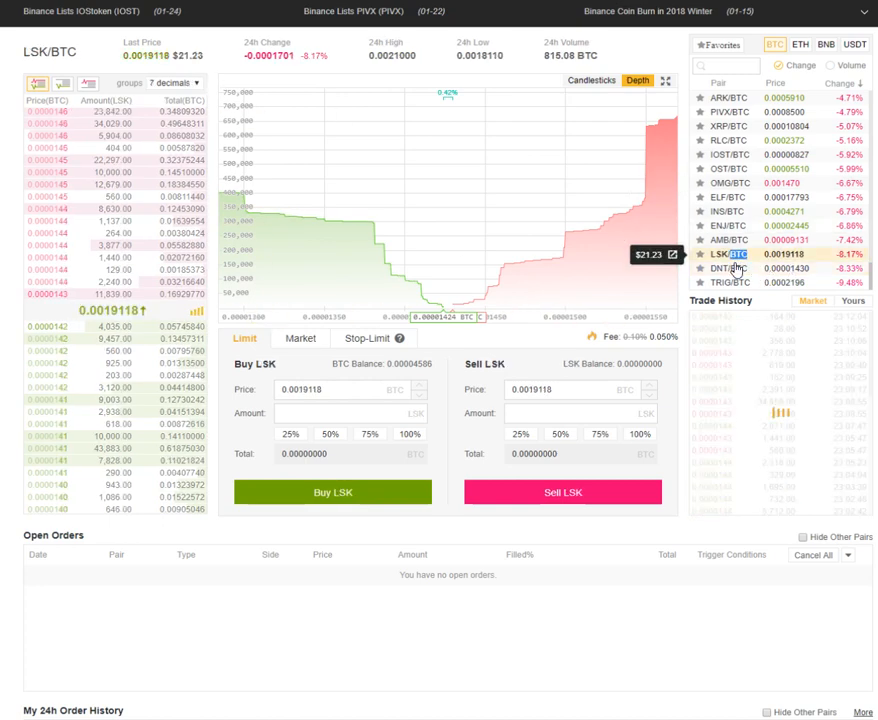
left_click(725, 225)
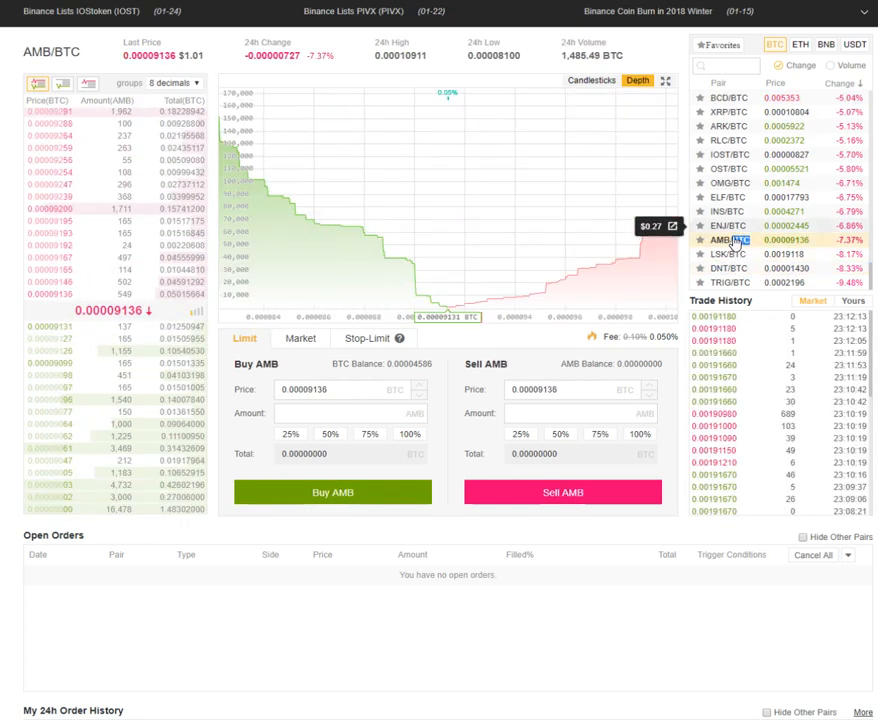
left_click(720, 225)
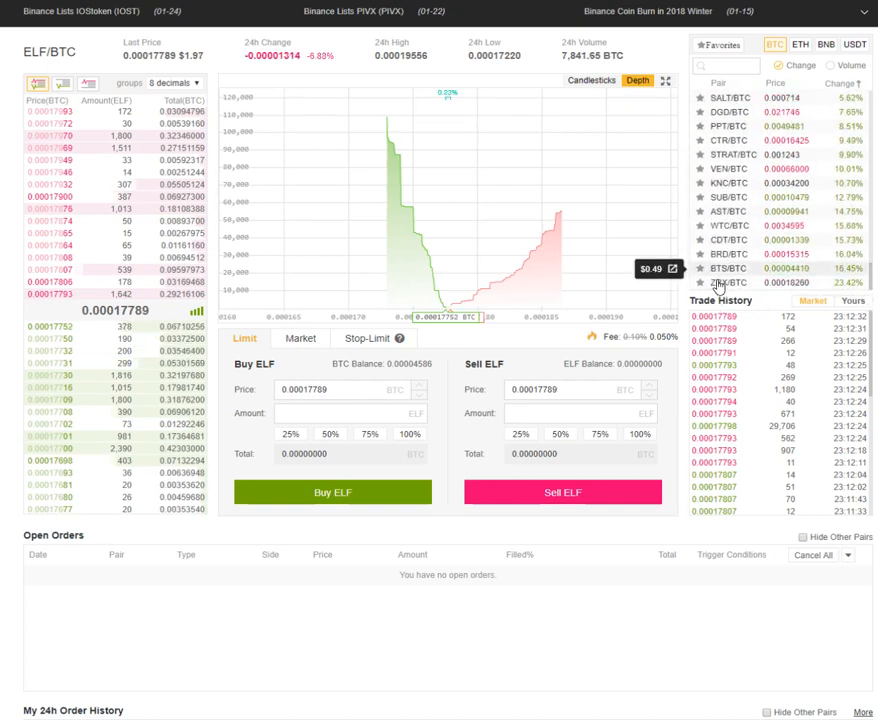
Open the BTS/BTC pair from the BTC market list
left_click(717, 268)
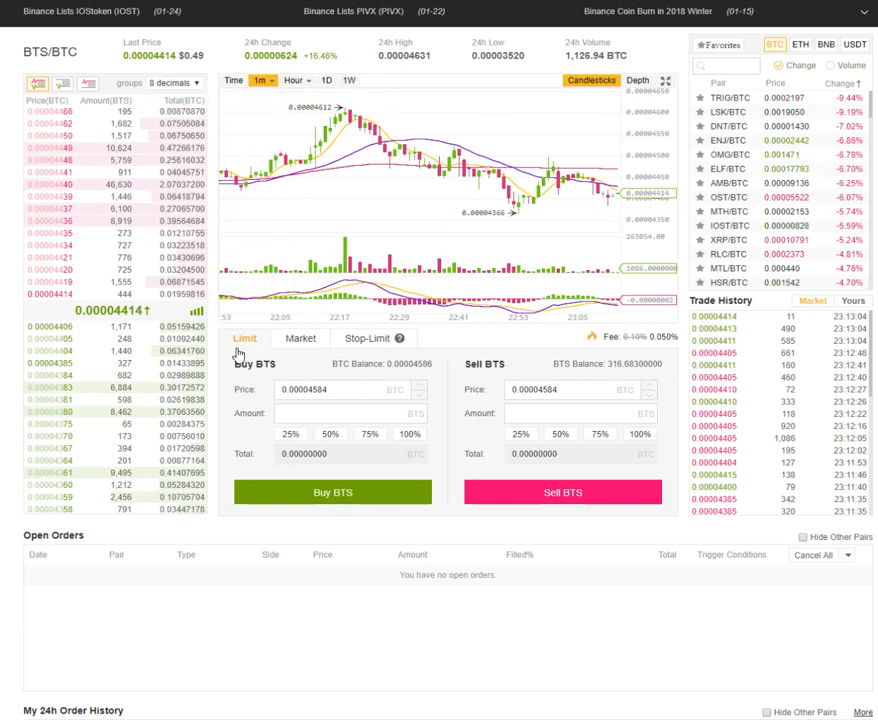
left_click(371, 338)
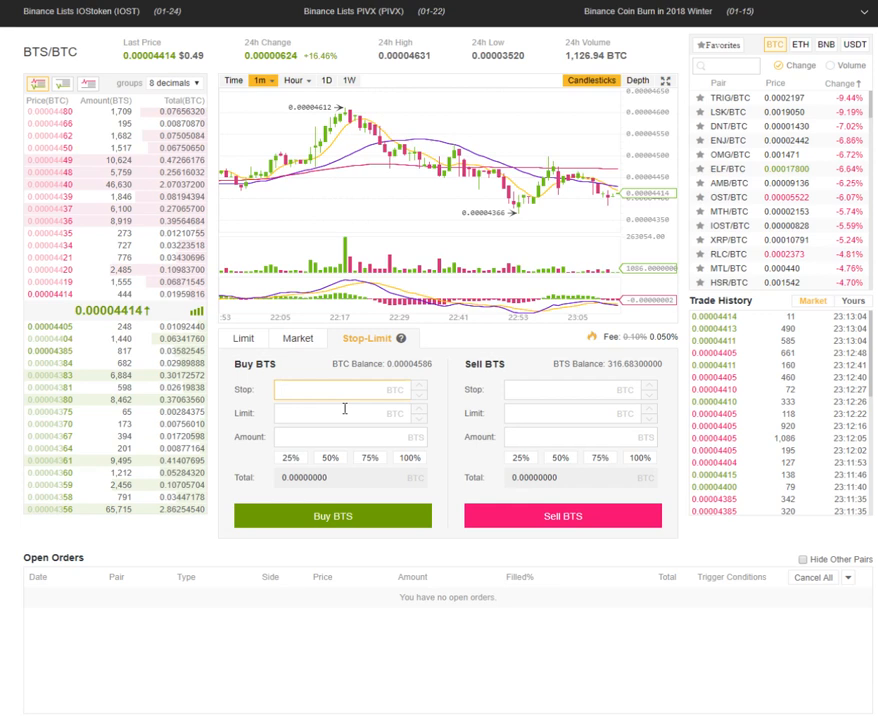
left_click(330, 414)
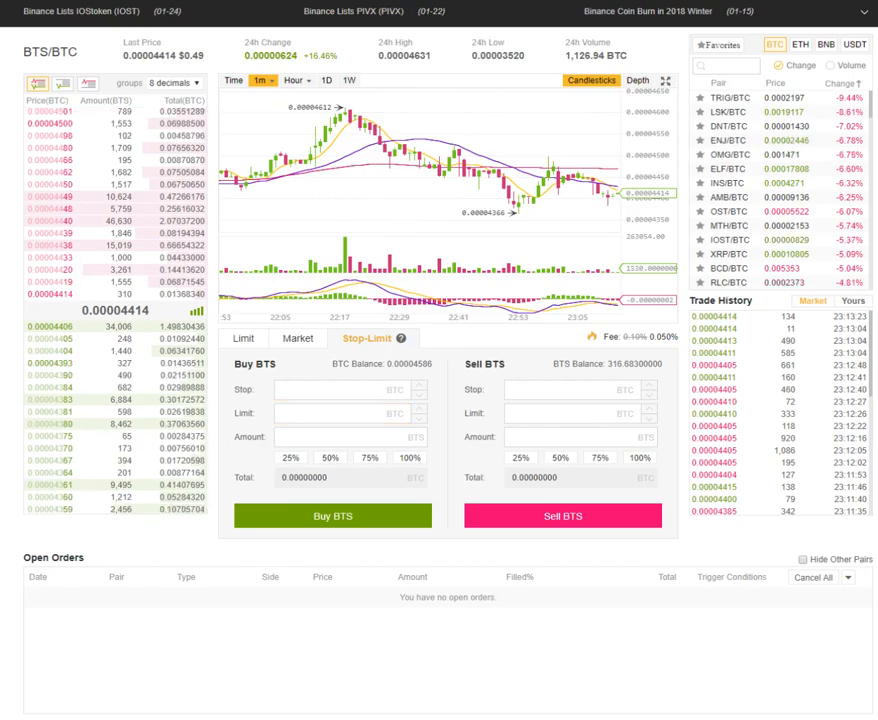
left_click(244, 338)
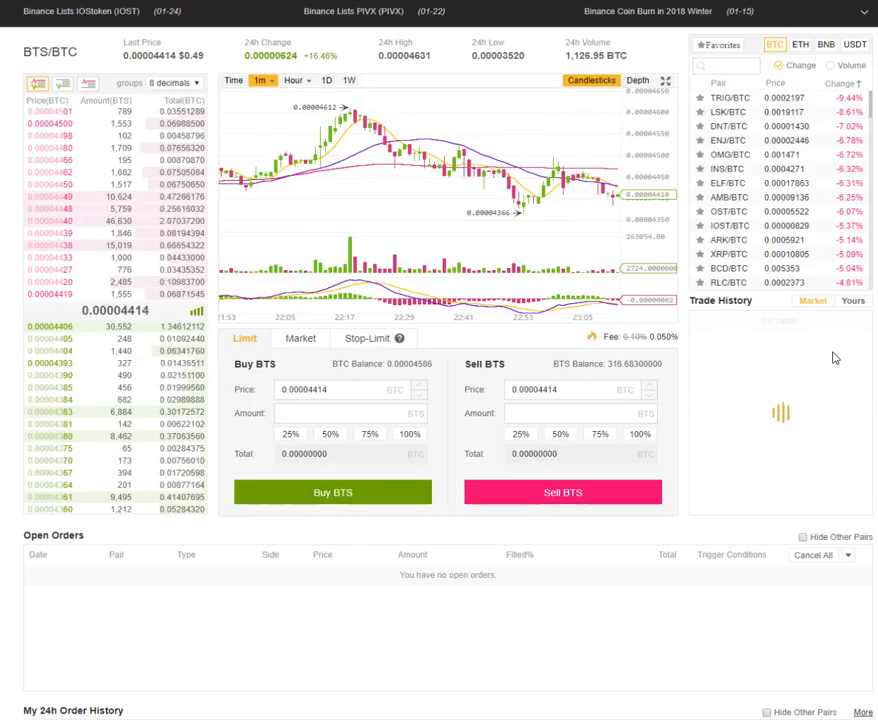